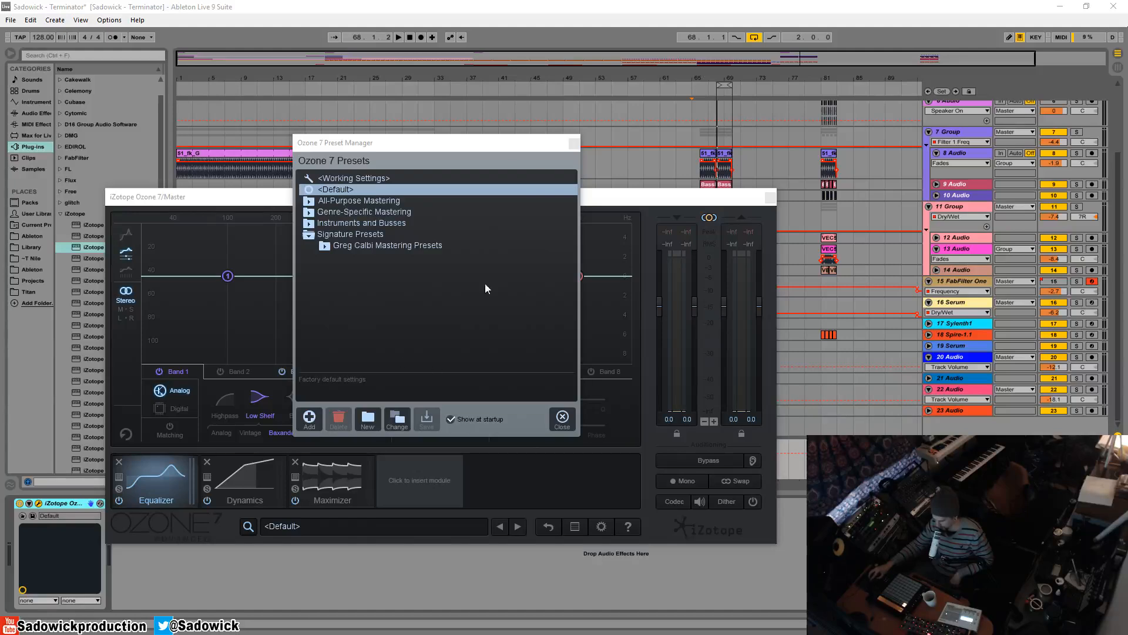
mouse_move(515, 161)
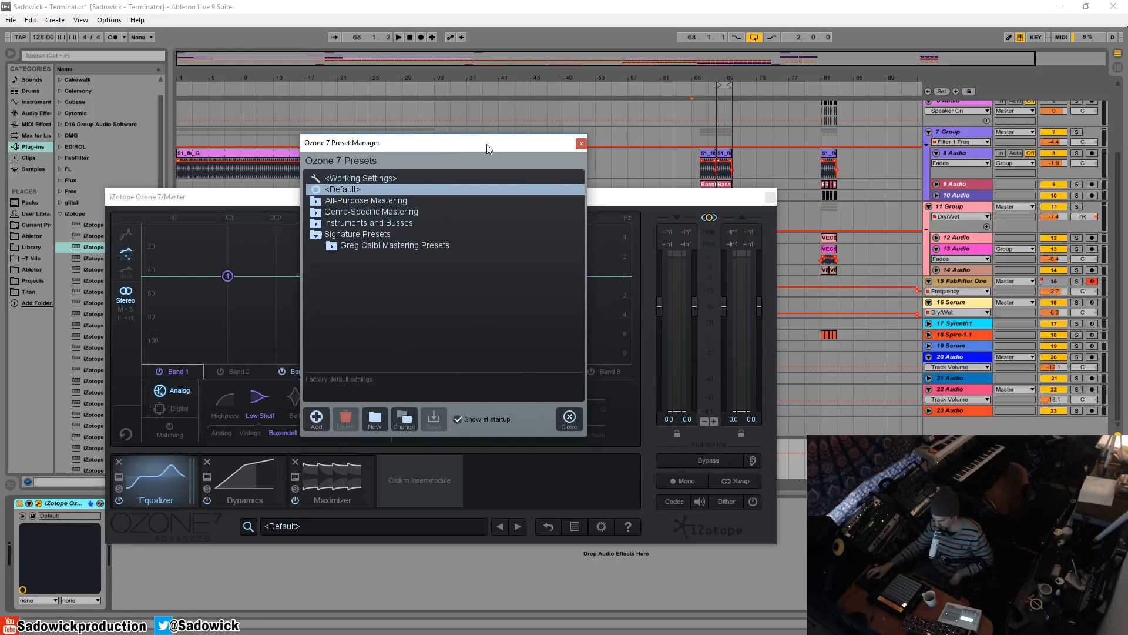
Move the Preset Manager up, turn off 'Show at startup', and close it.
left_click_drag(487, 142, 414, 159)
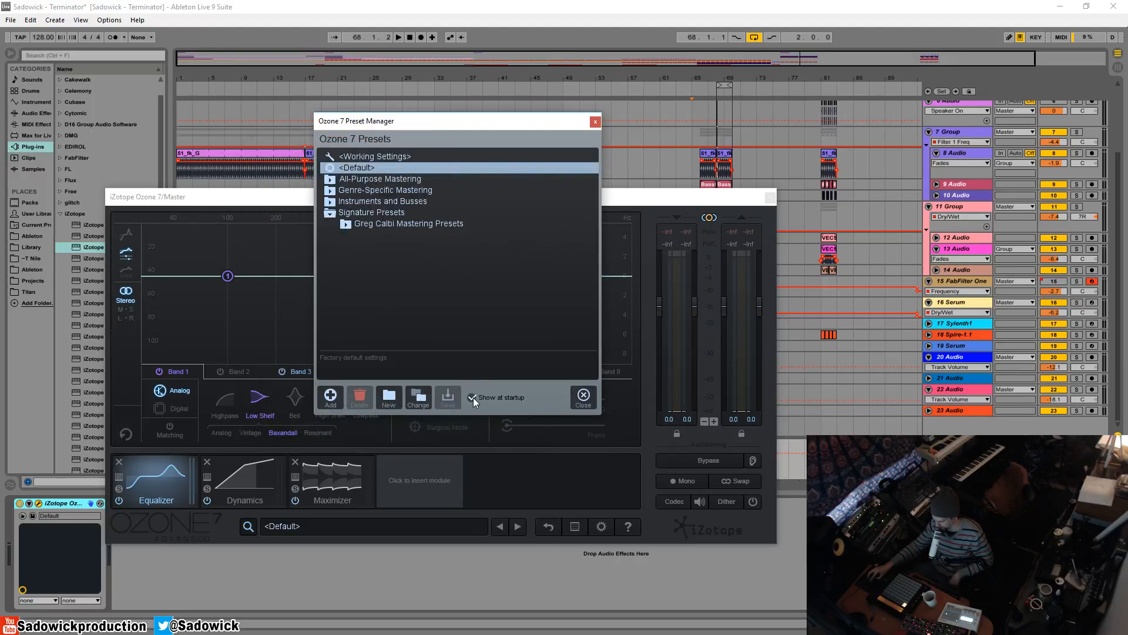
left_click(472, 397)
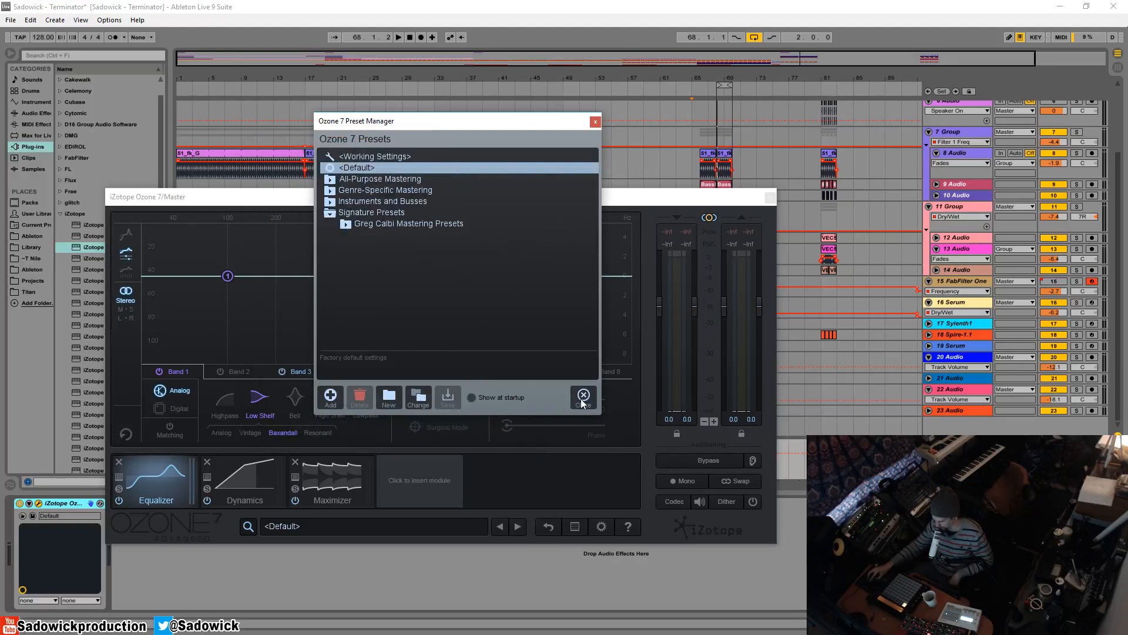
left_click(583, 395)
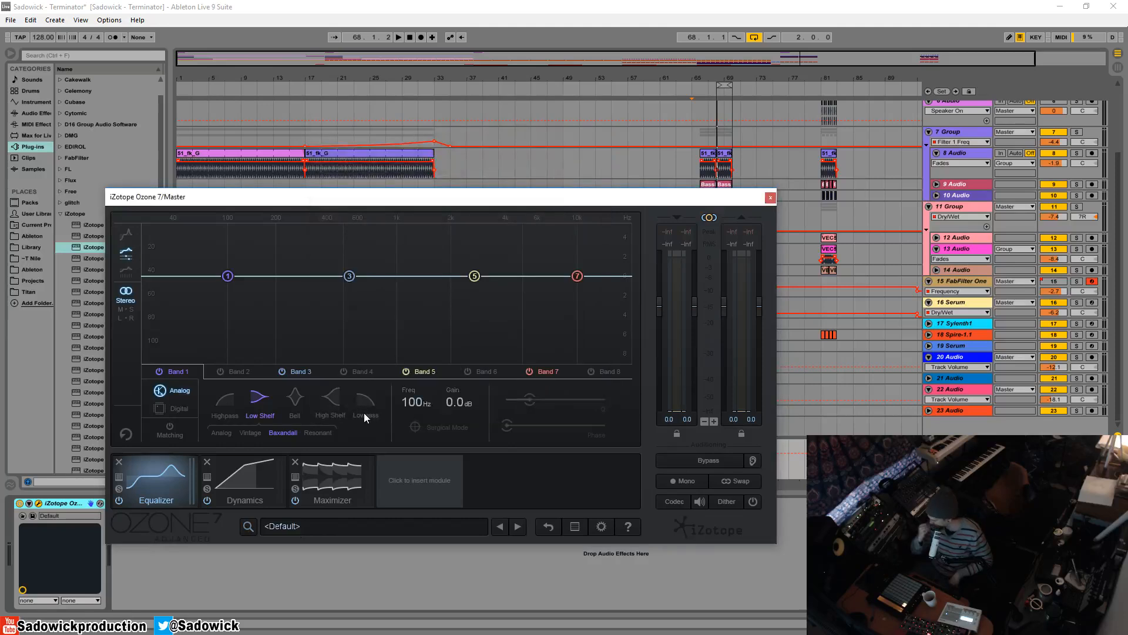
mouse_move(375, 208)
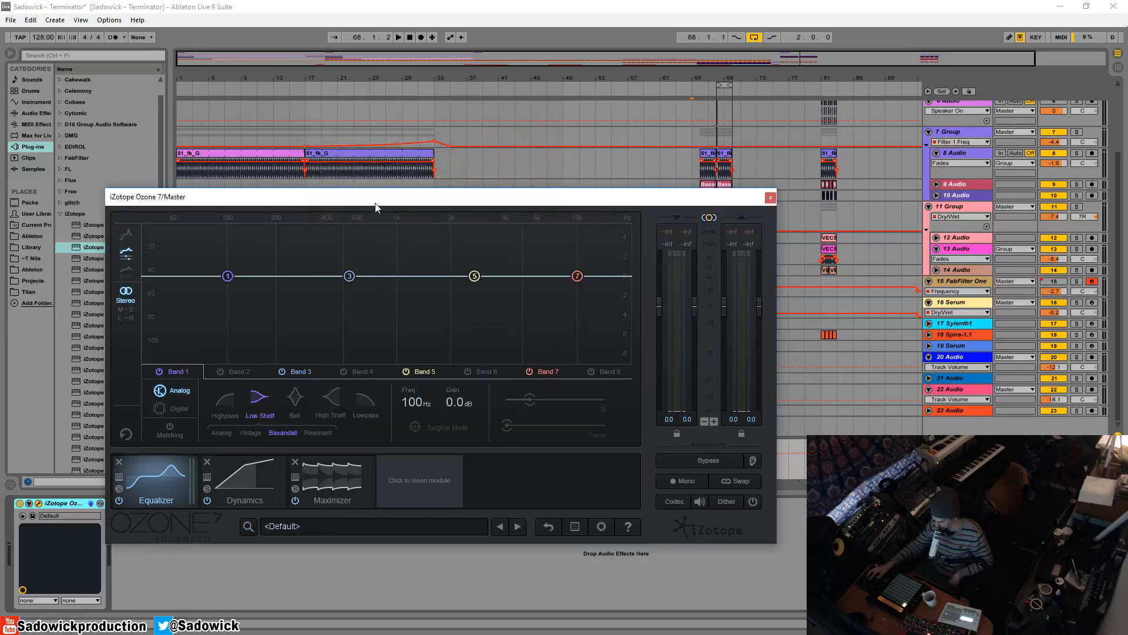
mouse_move(294, 362)
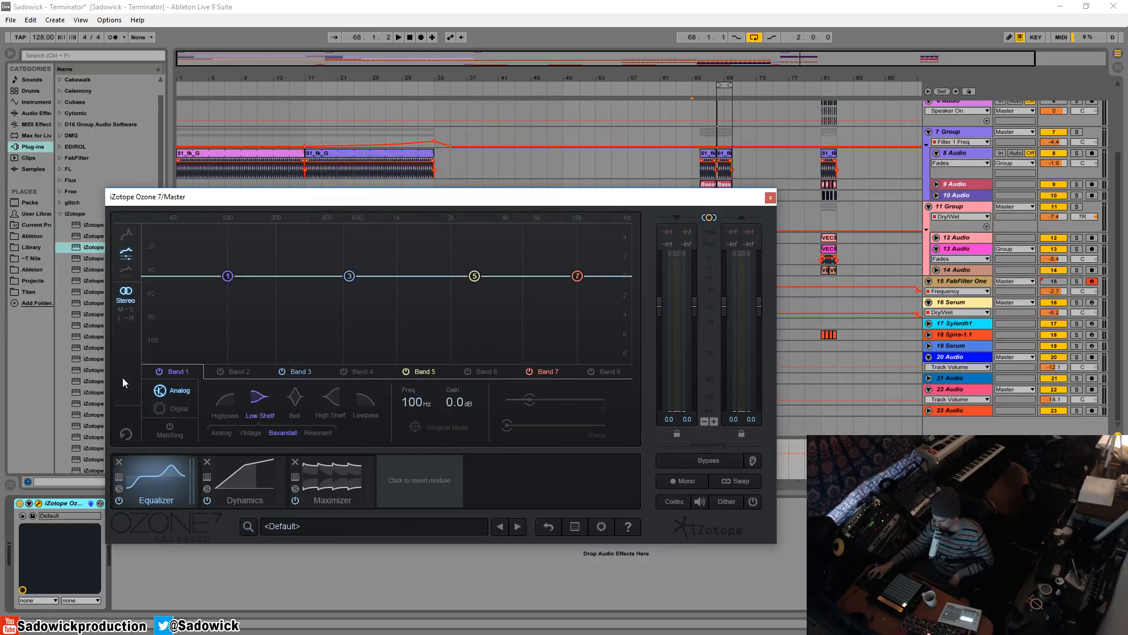
mouse_move(624, 339)
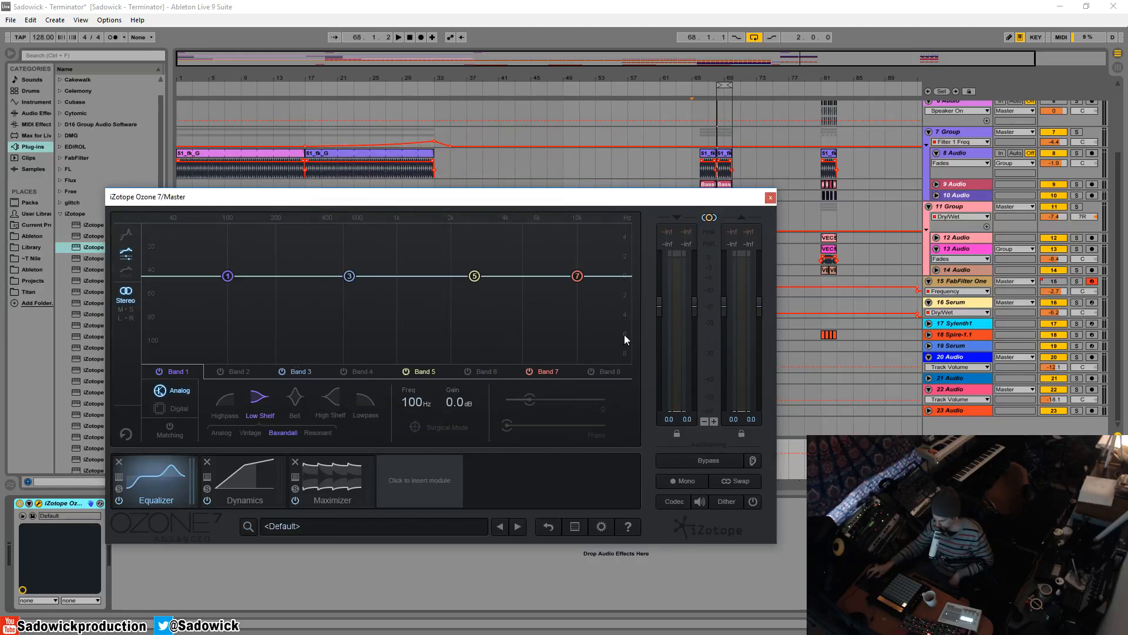
left_click(244, 480)
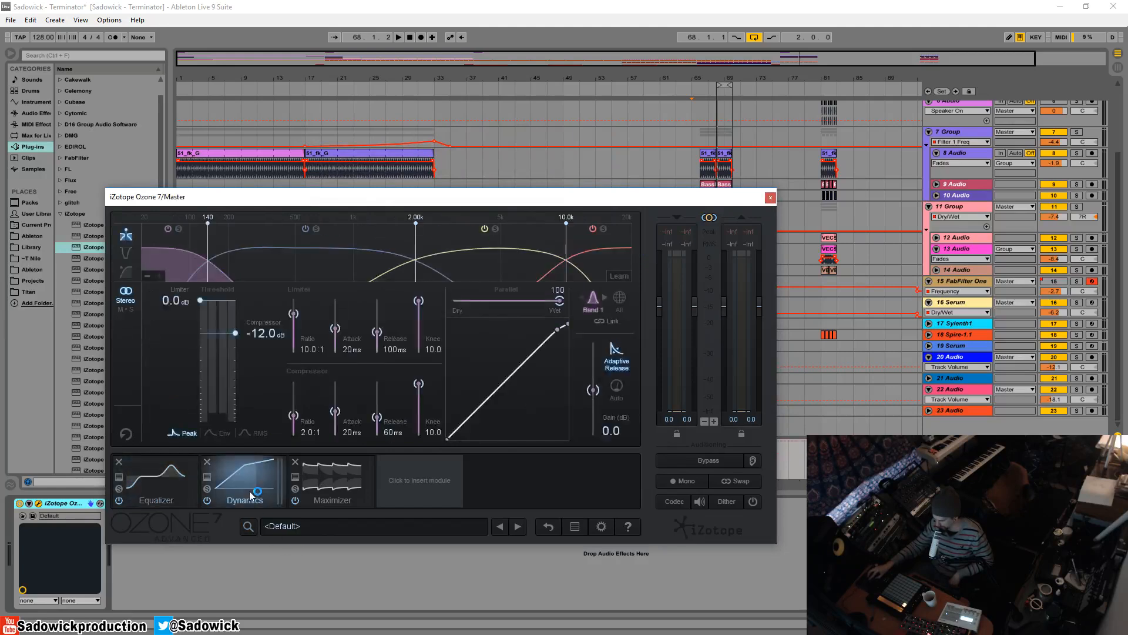
left_click(155, 480)
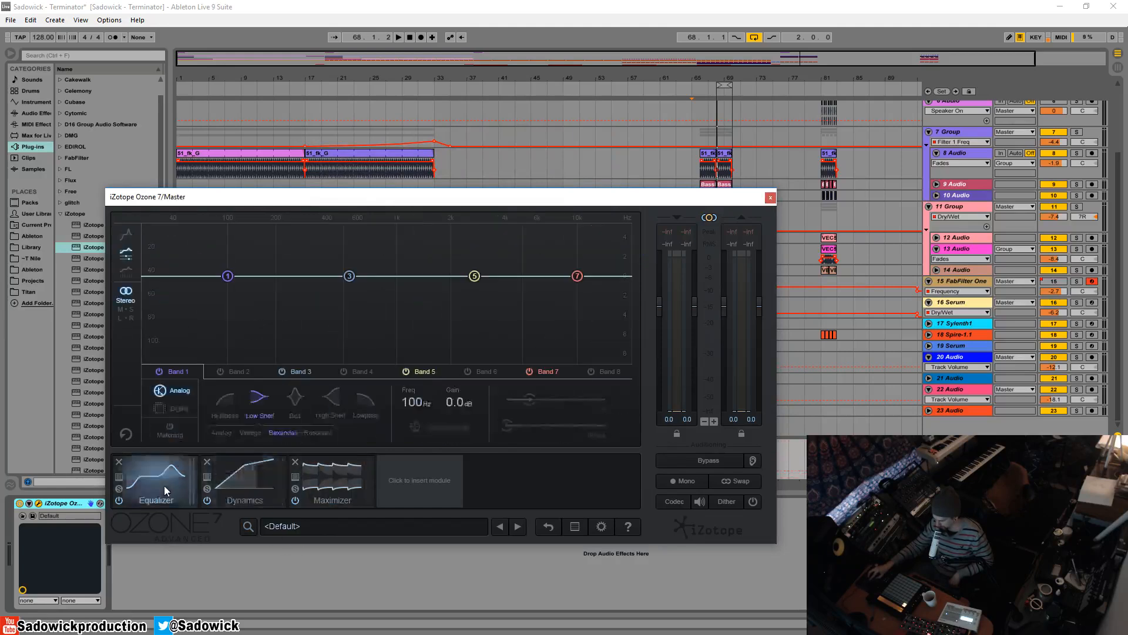
mouse_move(118, 462)
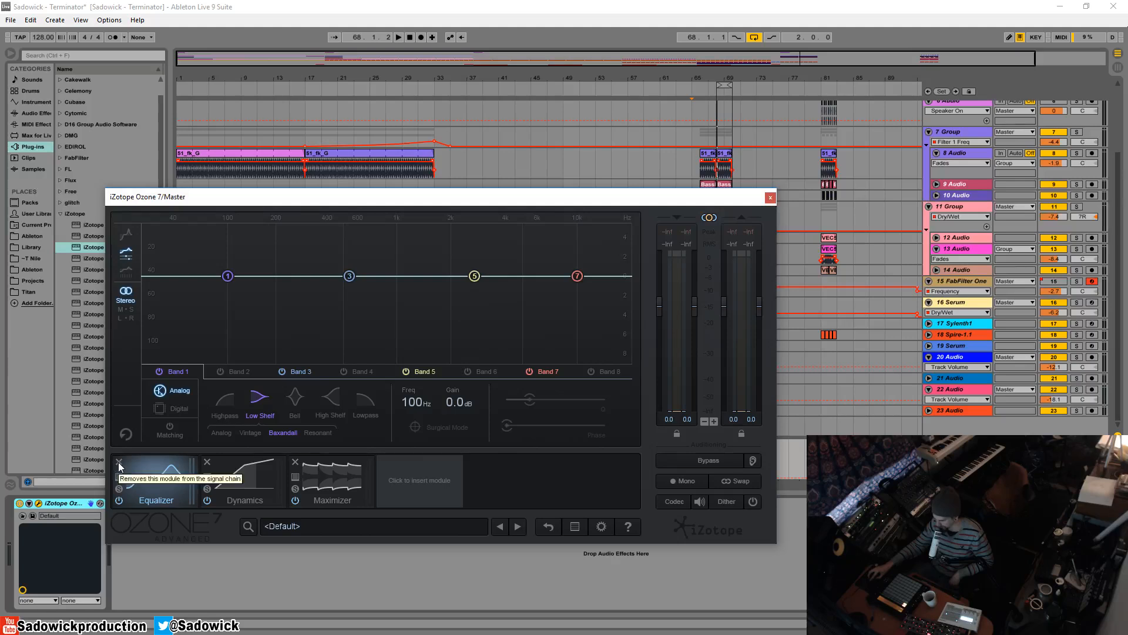
Remove the Equalizer module from Ozone's signal chain.
left_click(419, 480)
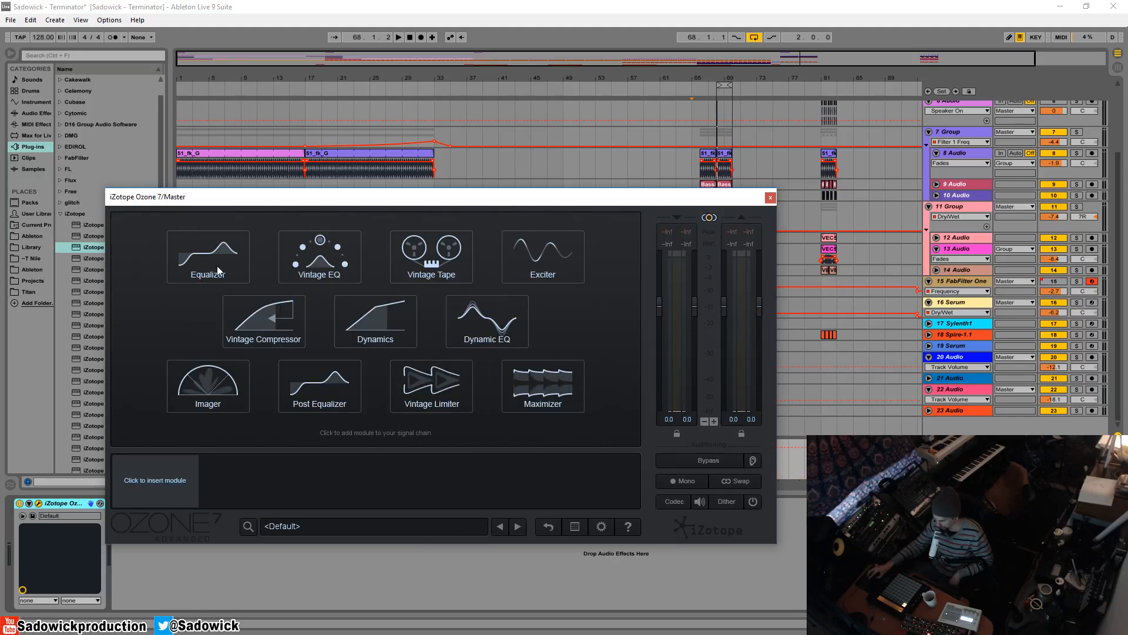
mouse_move(322, 266)
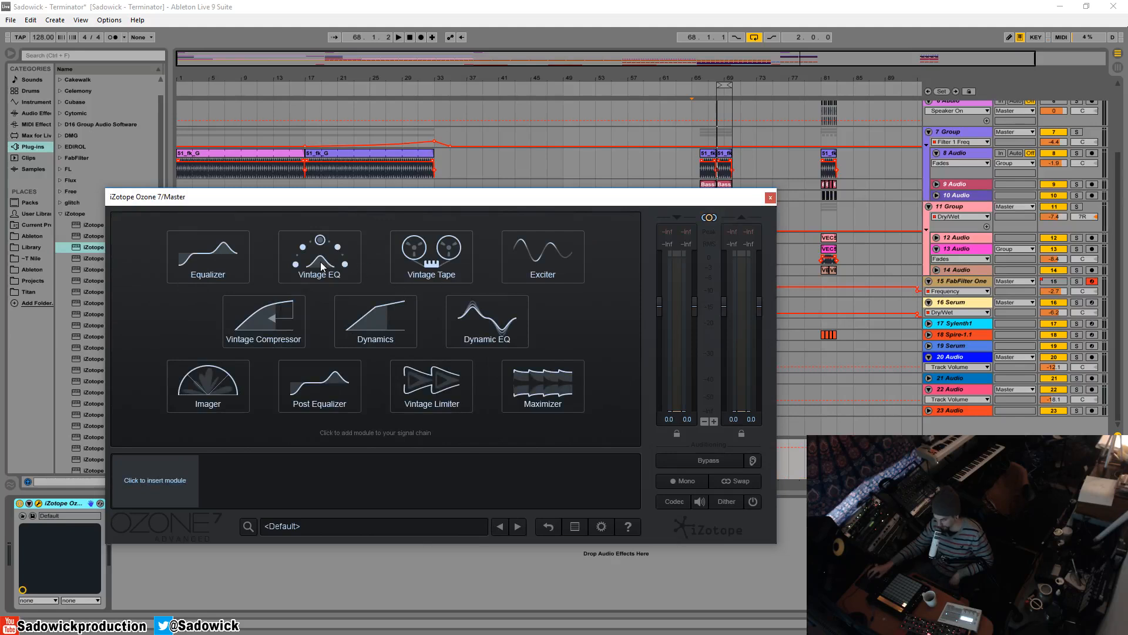
mouse_move(234, 342)
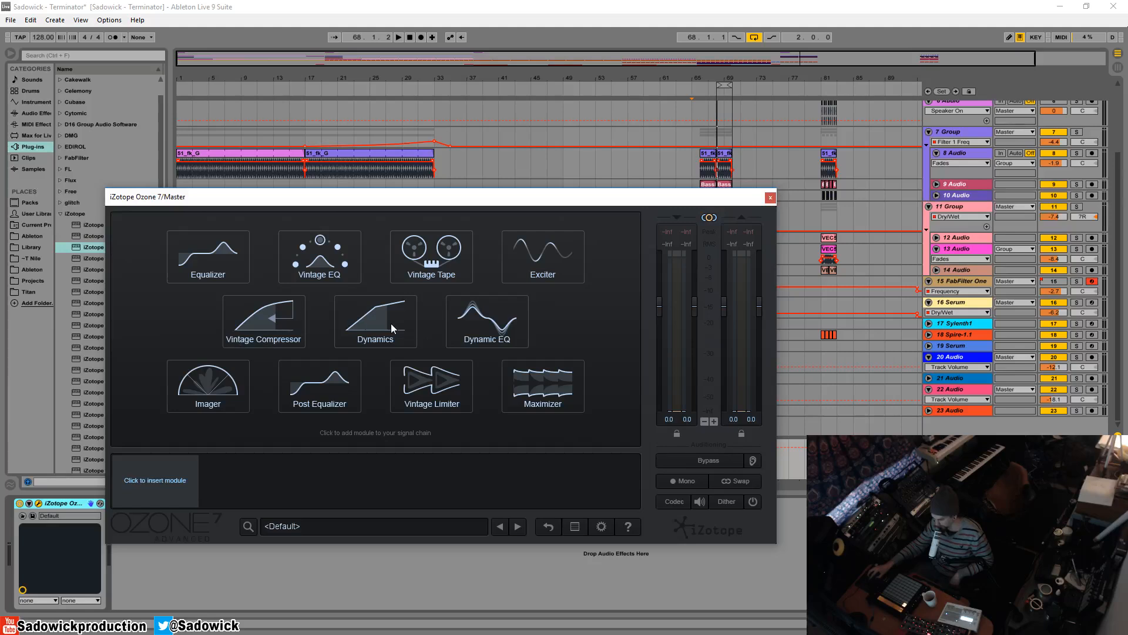
mouse_move(489, 328)
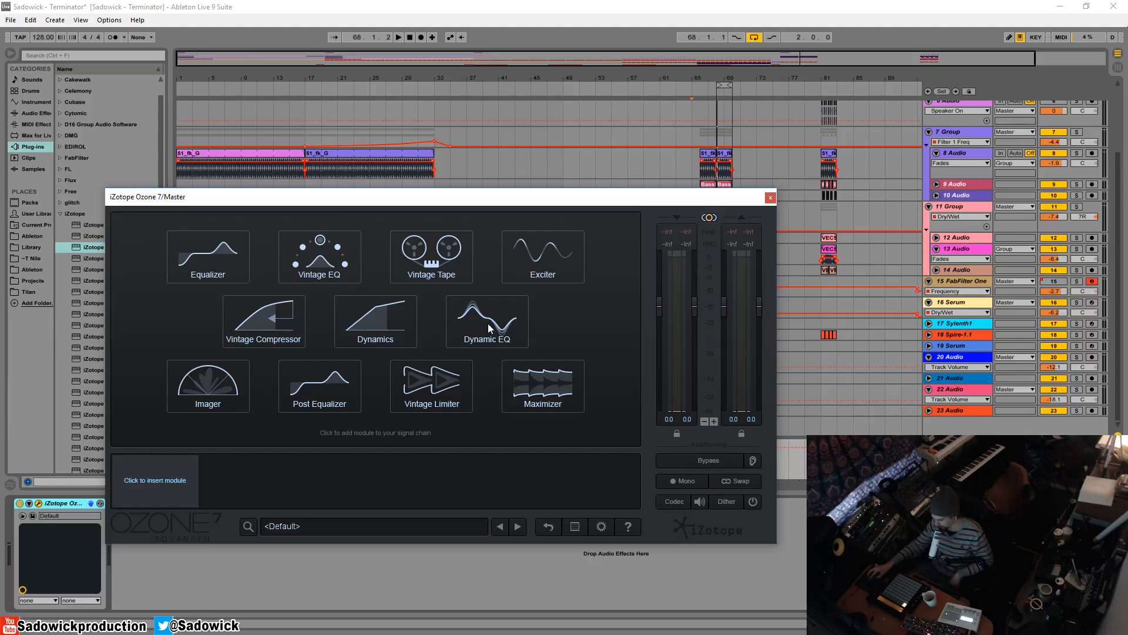
mouse_move(478, 399)
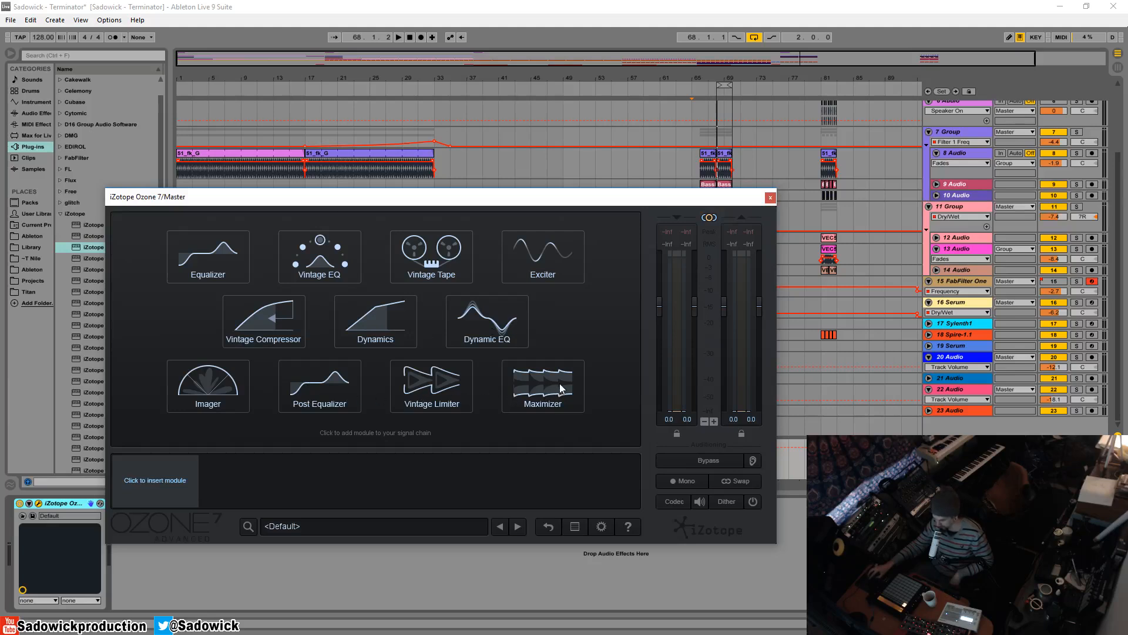
mouse_move(381, 243)
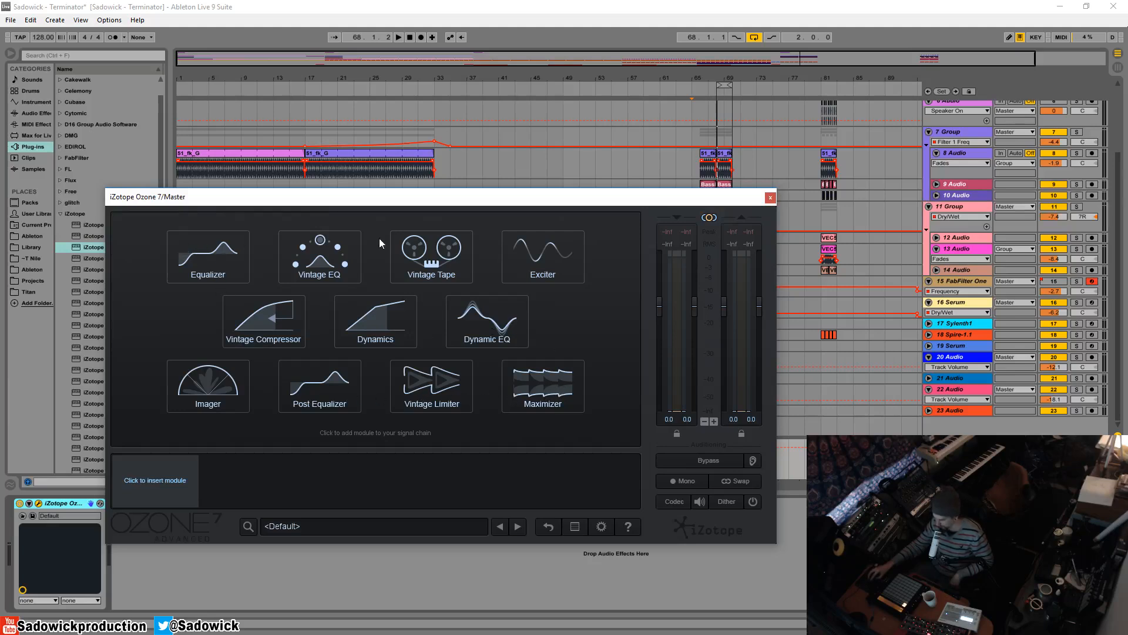
mouse_move(216, 279)
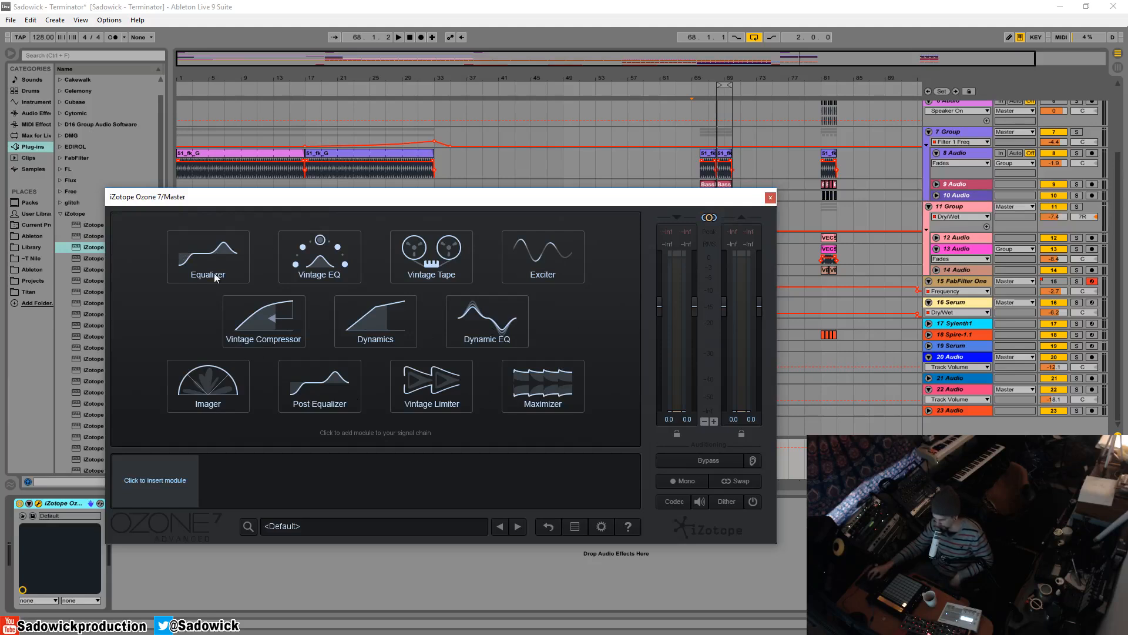
mouse_move(237, 260)
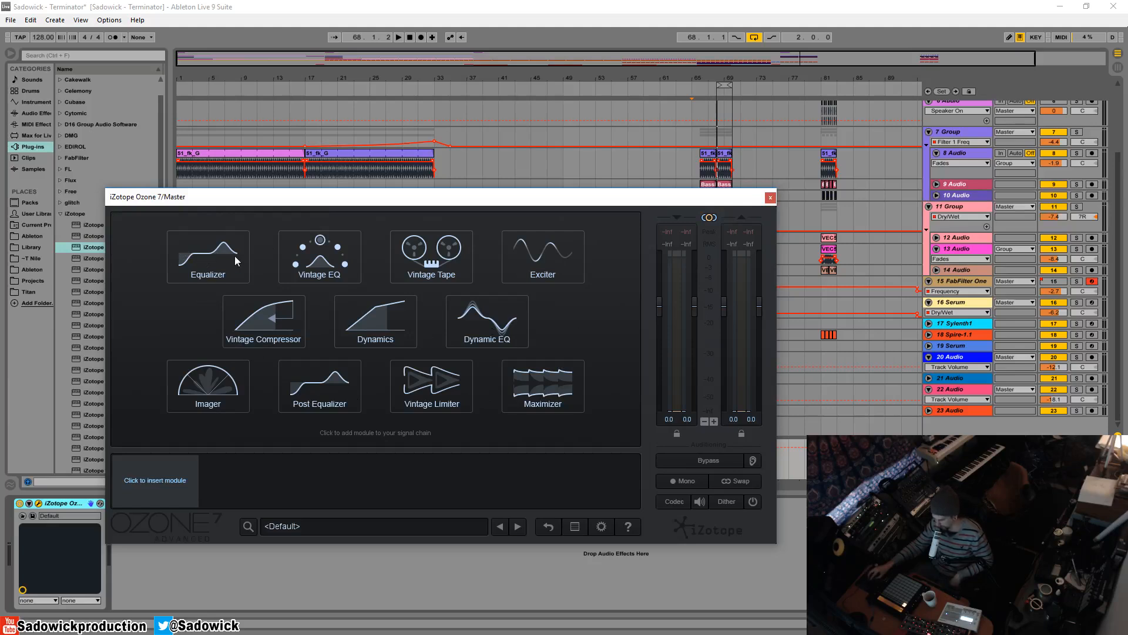
mouse_move(194, 292)
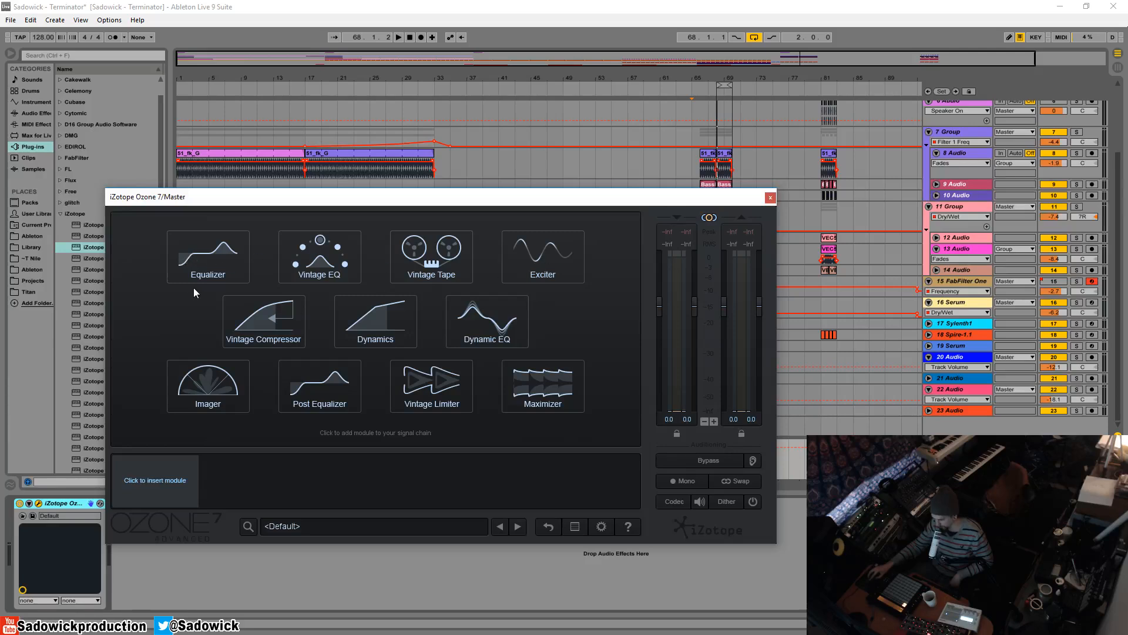
mouse_move(245, 268)
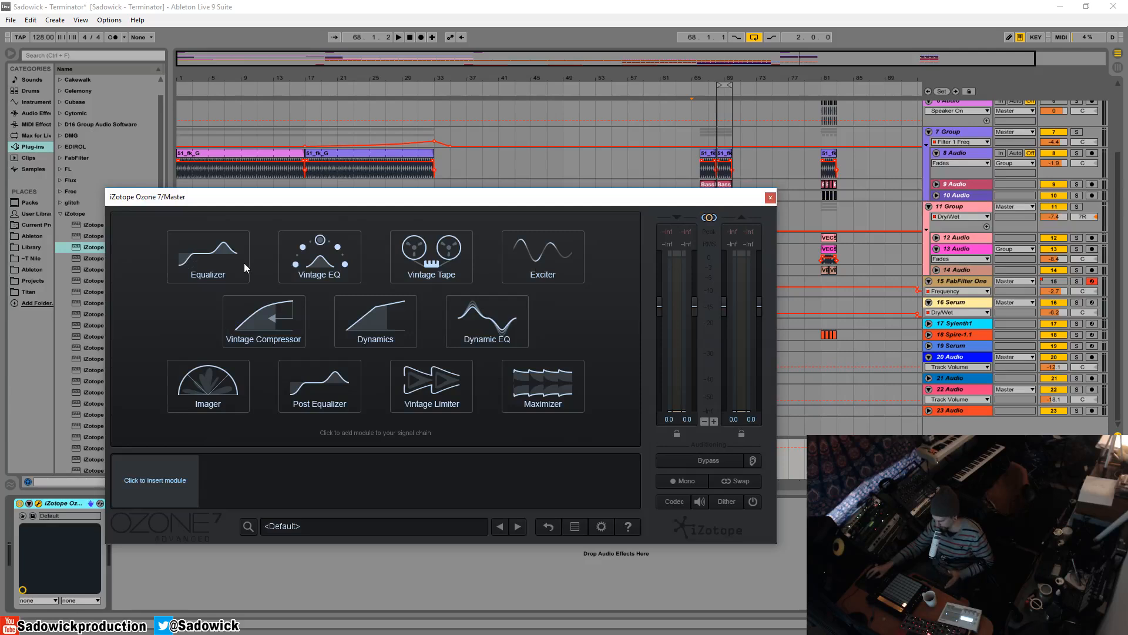
mouse_move(328, 259)
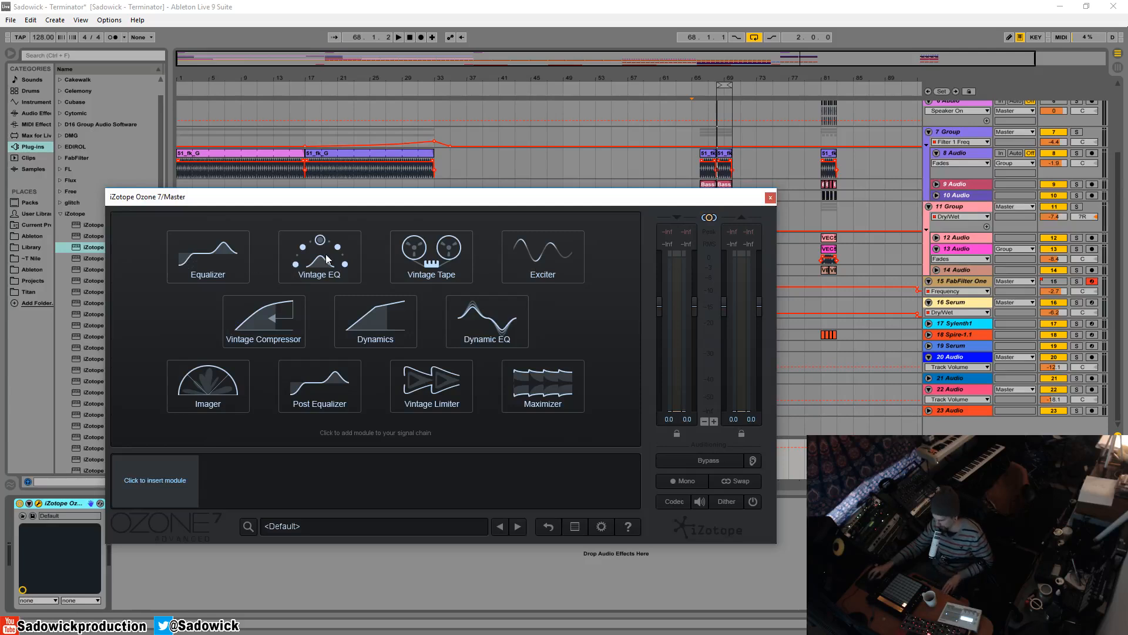
mouse_move(486, 275)
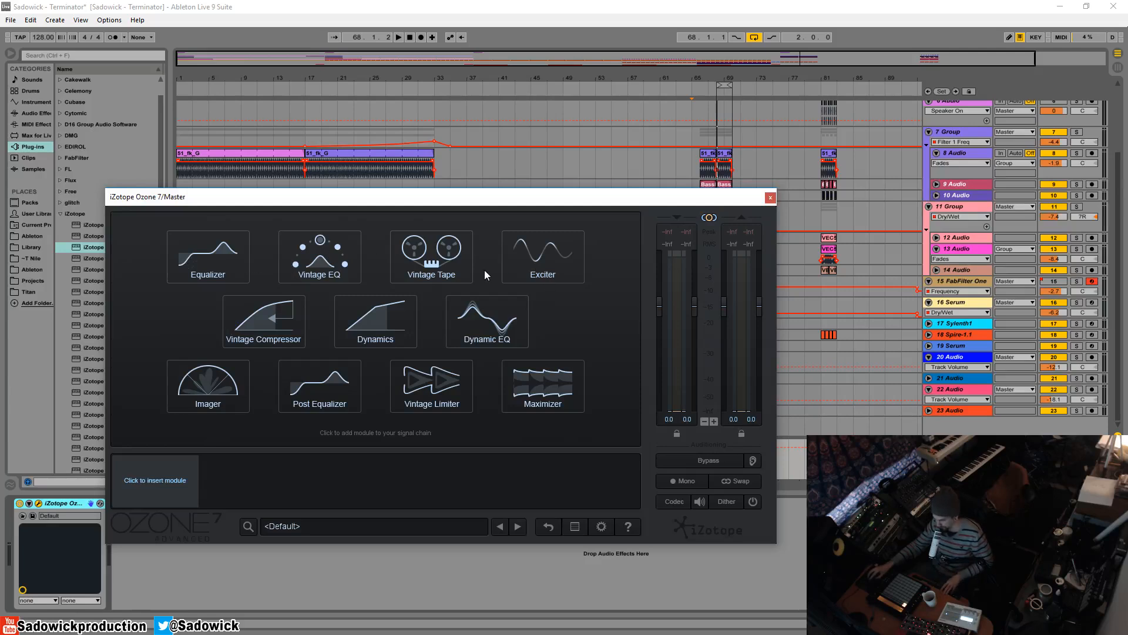
mouse_move(451, 259)
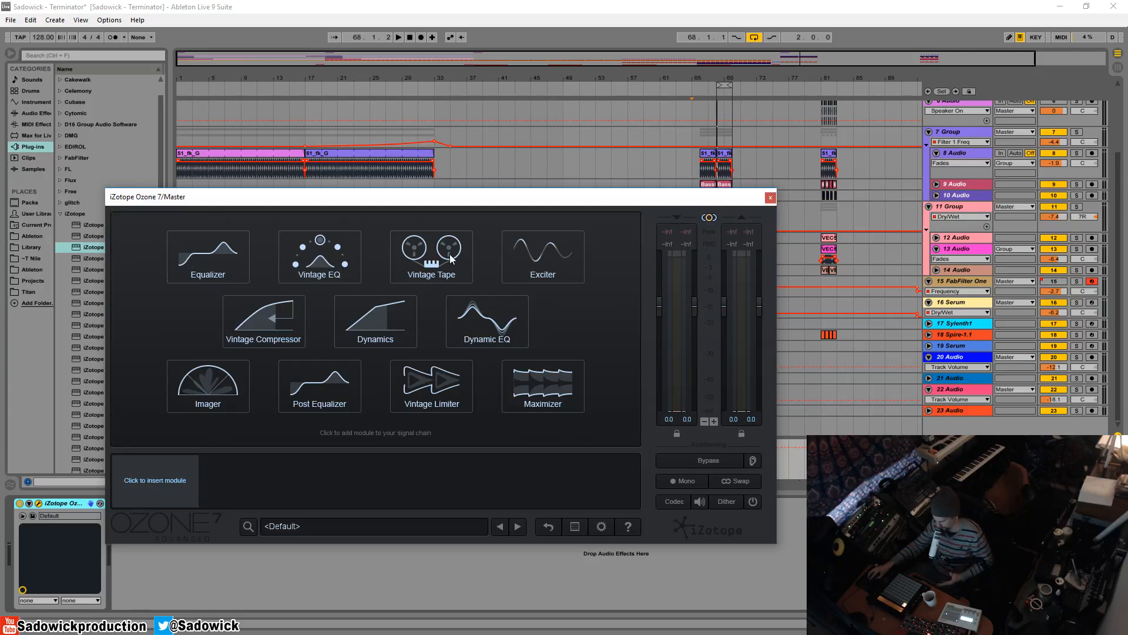
mouse_move(500, 415)
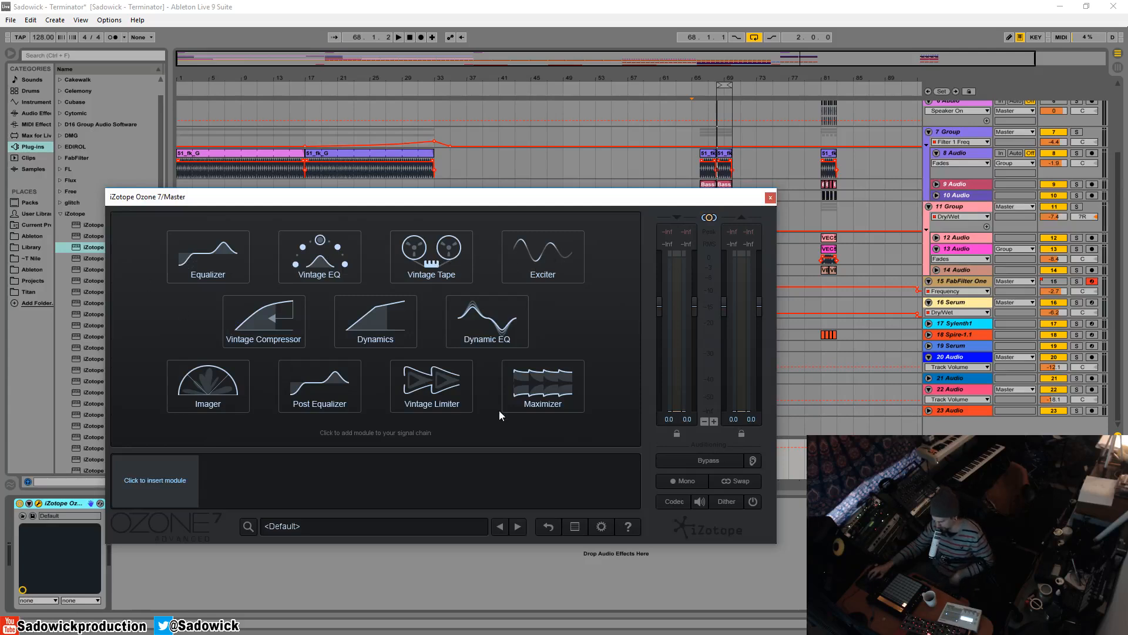
mouse_move(644, 399)
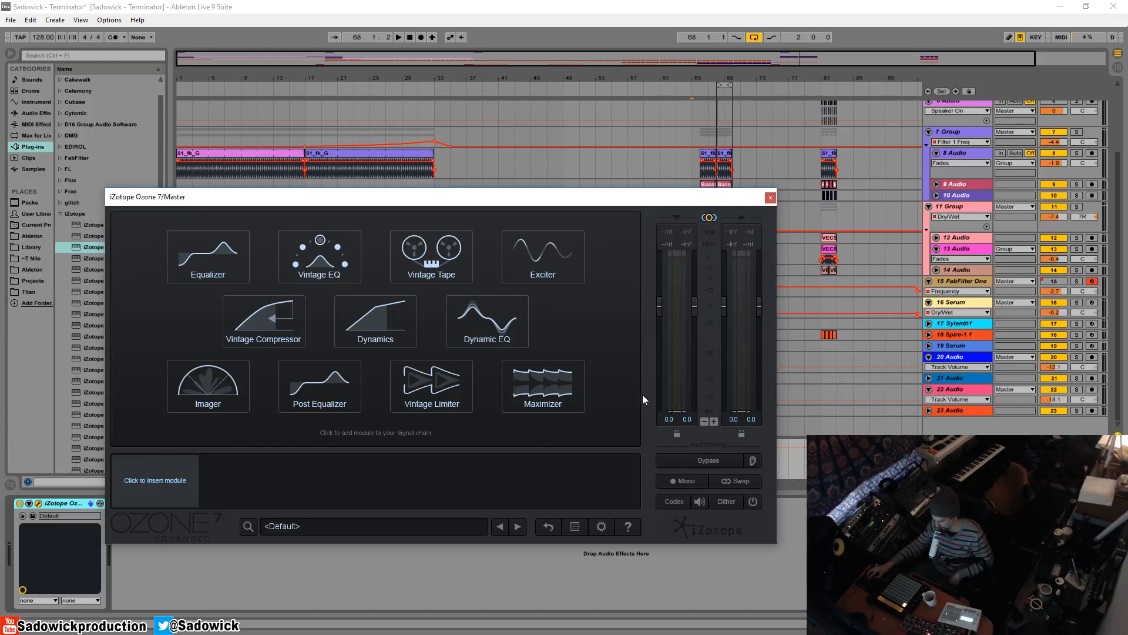
mouse_move(328, 320)
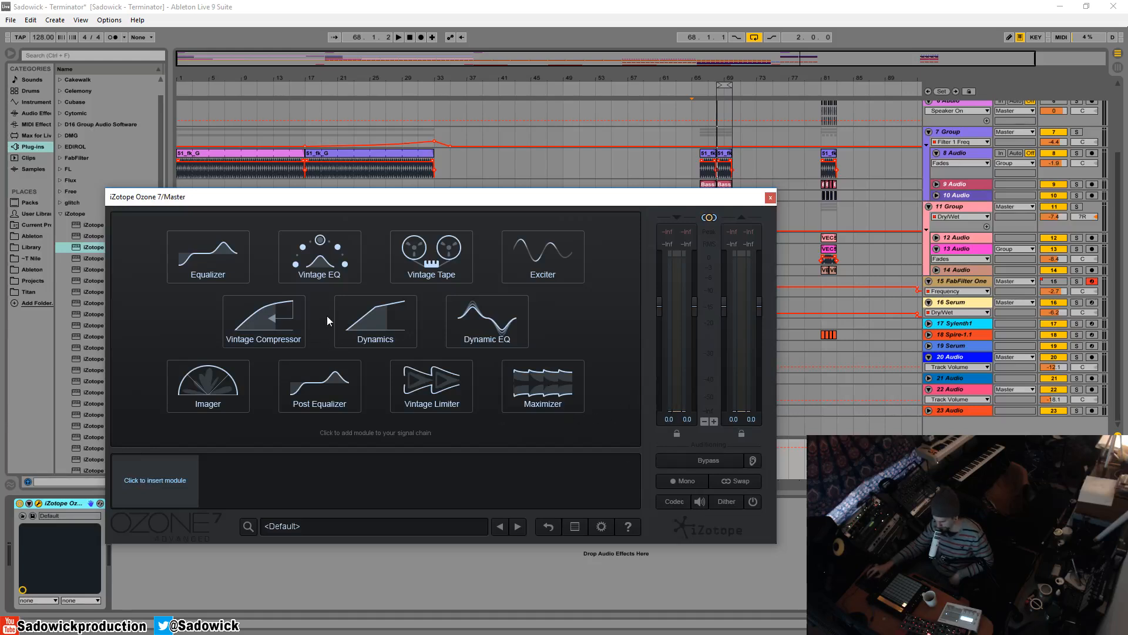
mouse_move(216, 268)
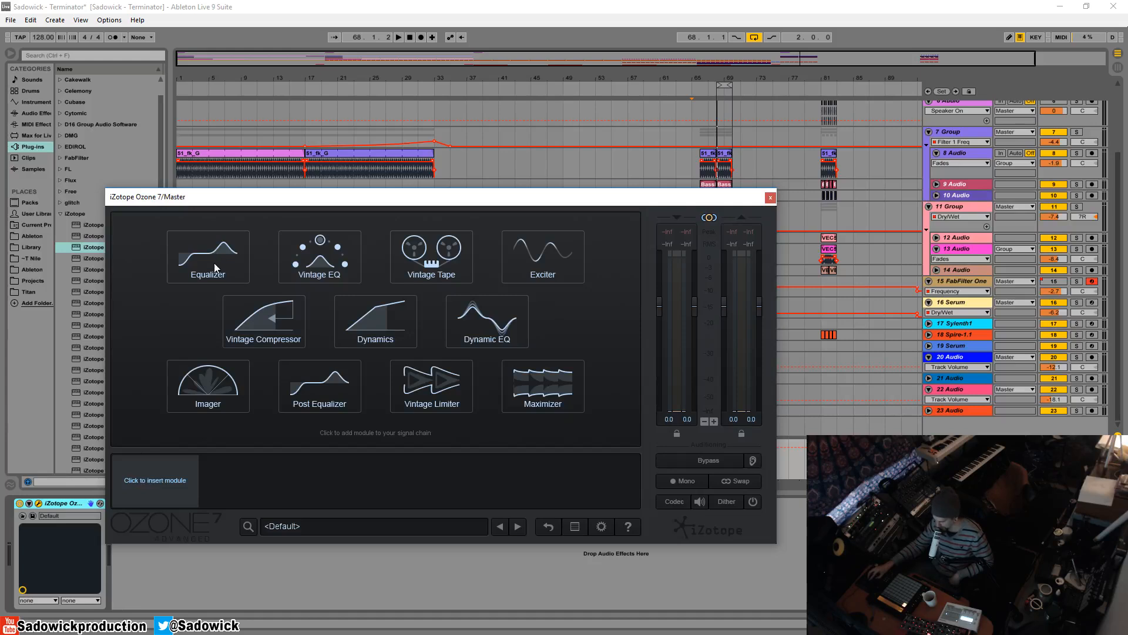
left_click(208, 256)
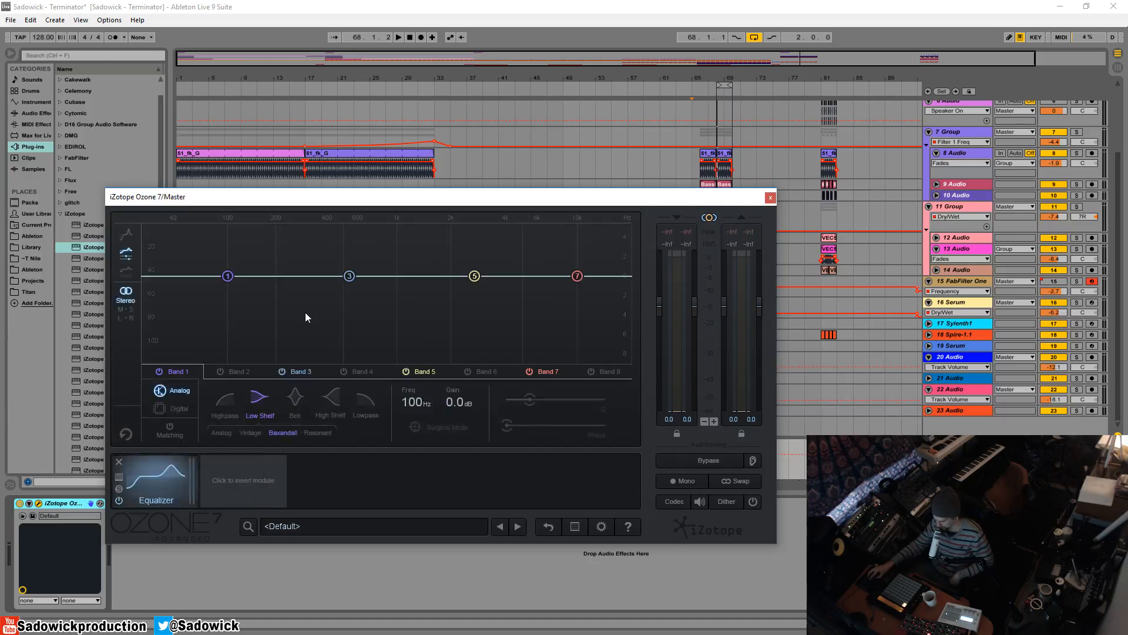
mouse_move(182, 486)
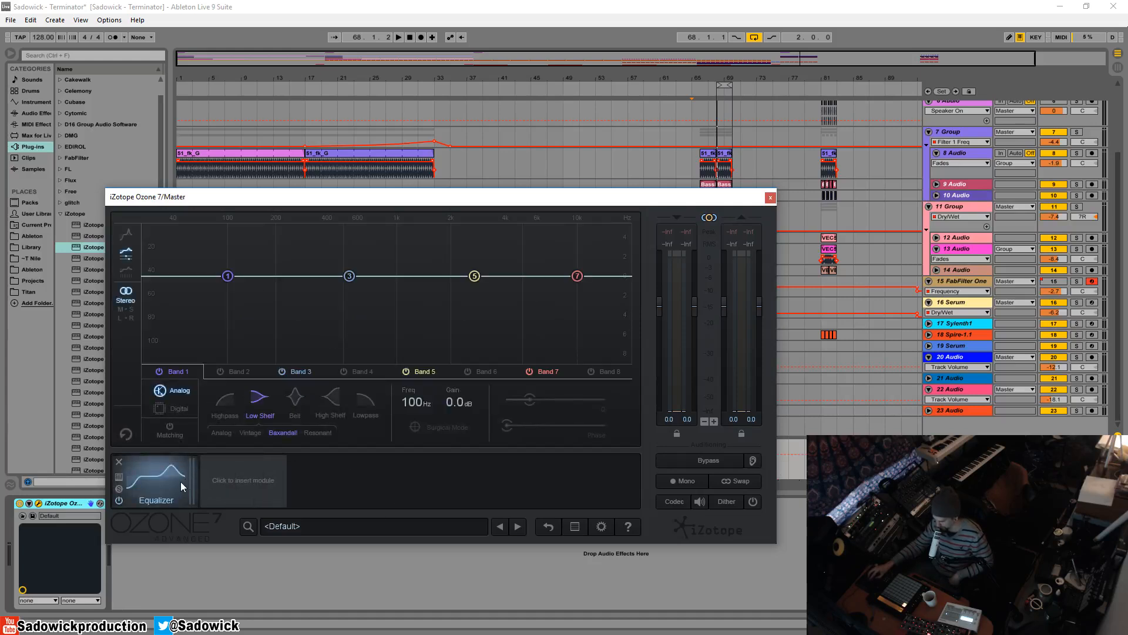
left_click(243, 481)
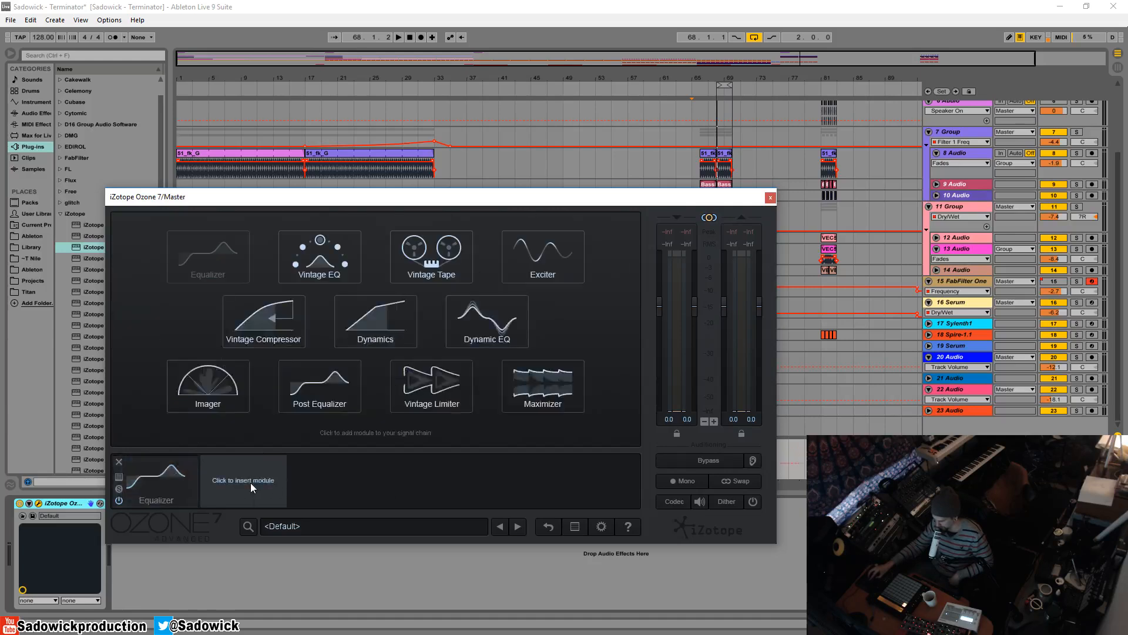
left_click(543, 386)
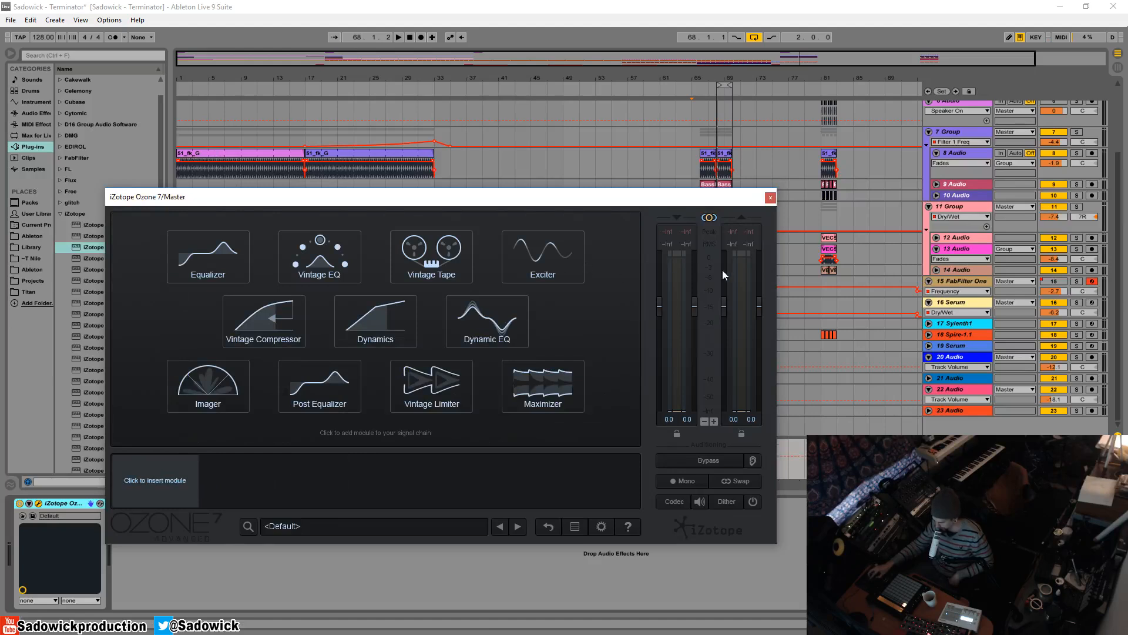
left_click(719, 154)
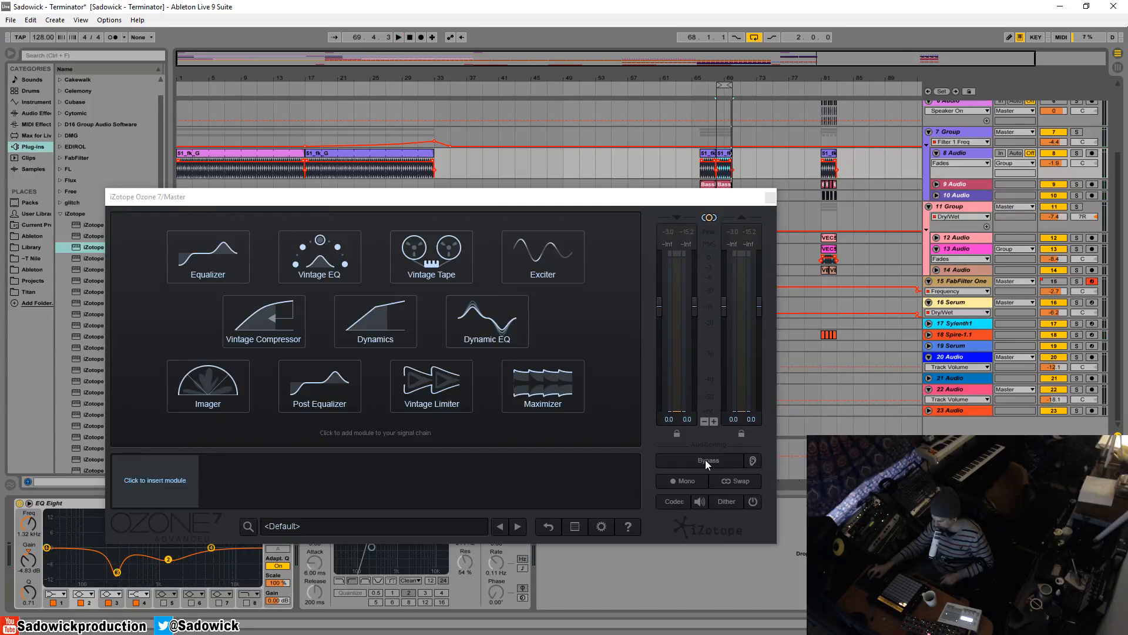
mouse_move(682, 481)
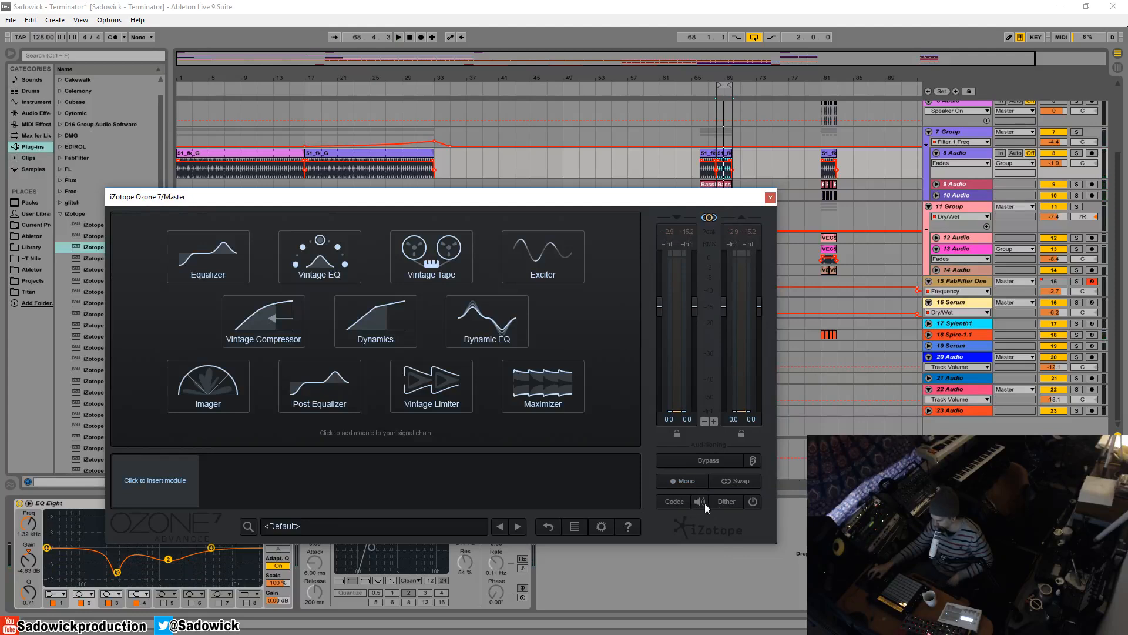
left_click(674, 500)
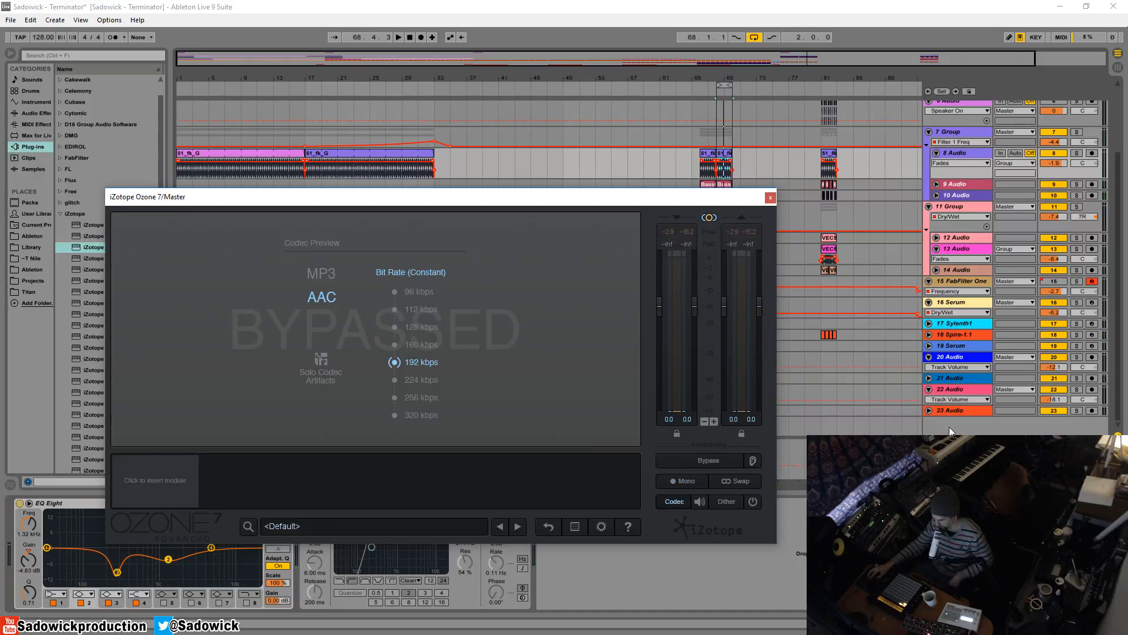
left_click(699, 501)
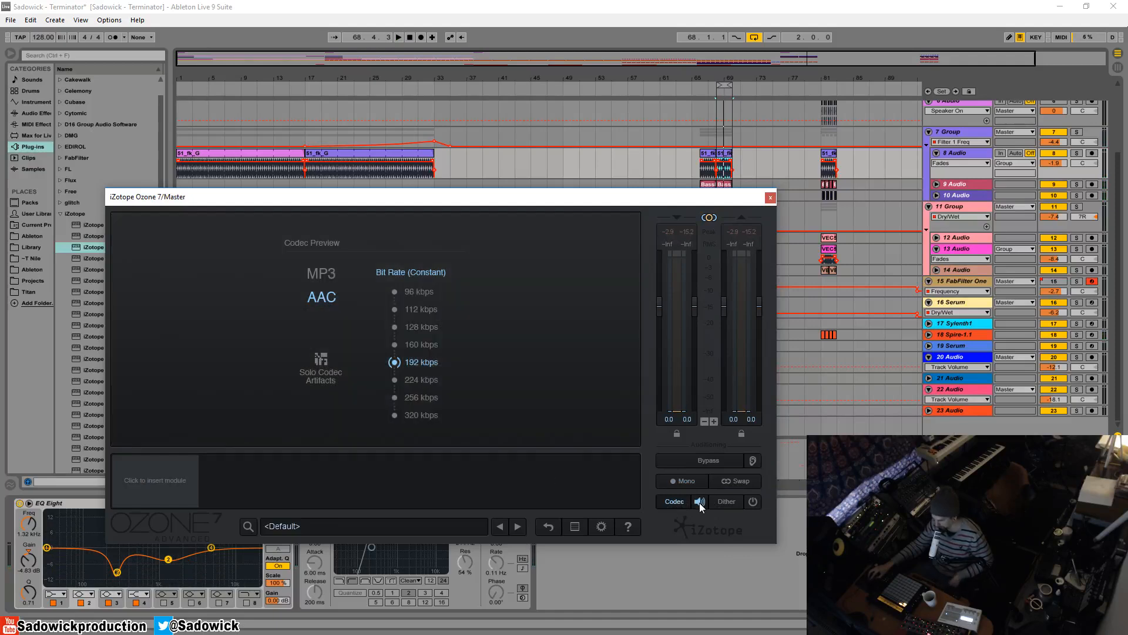
left_click(674, 501)
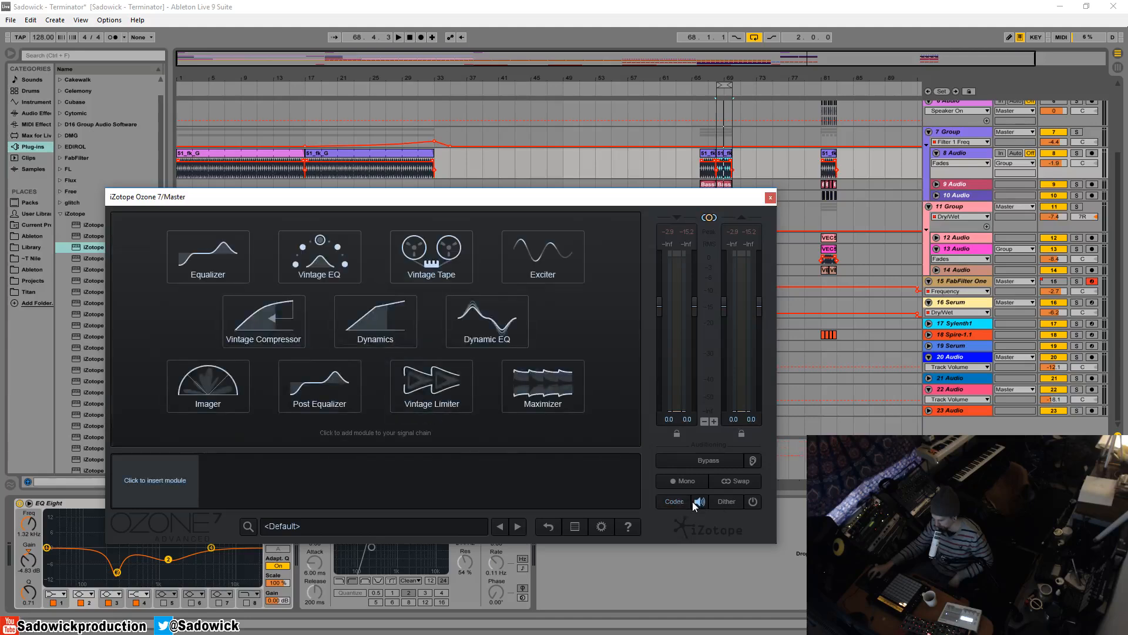
mouse_move(725, 506)
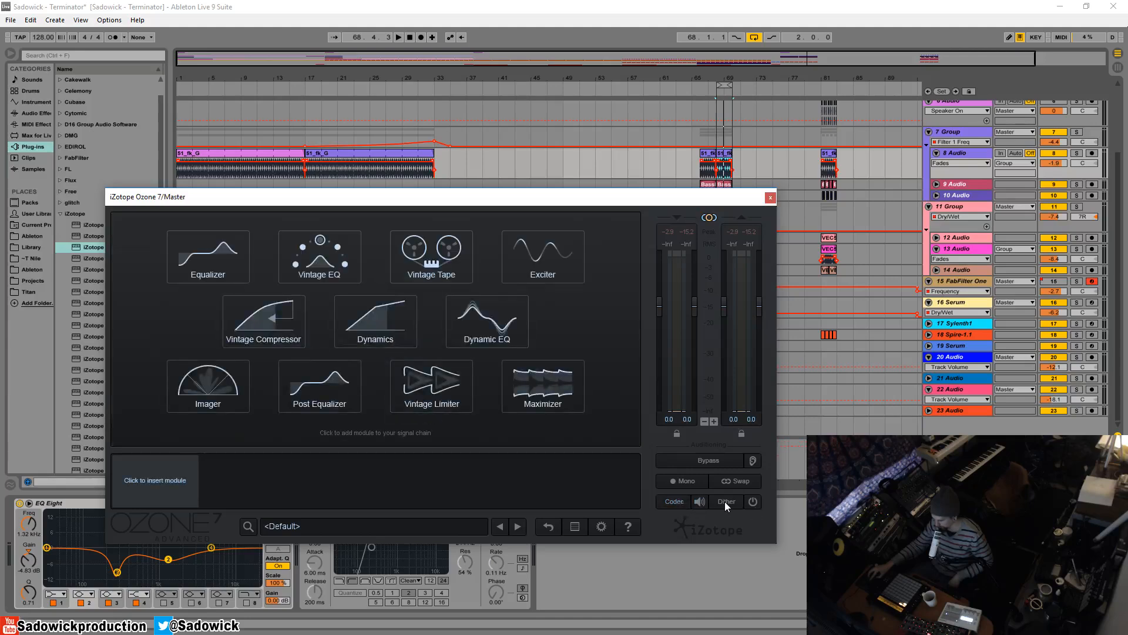
left_click(726, 501)
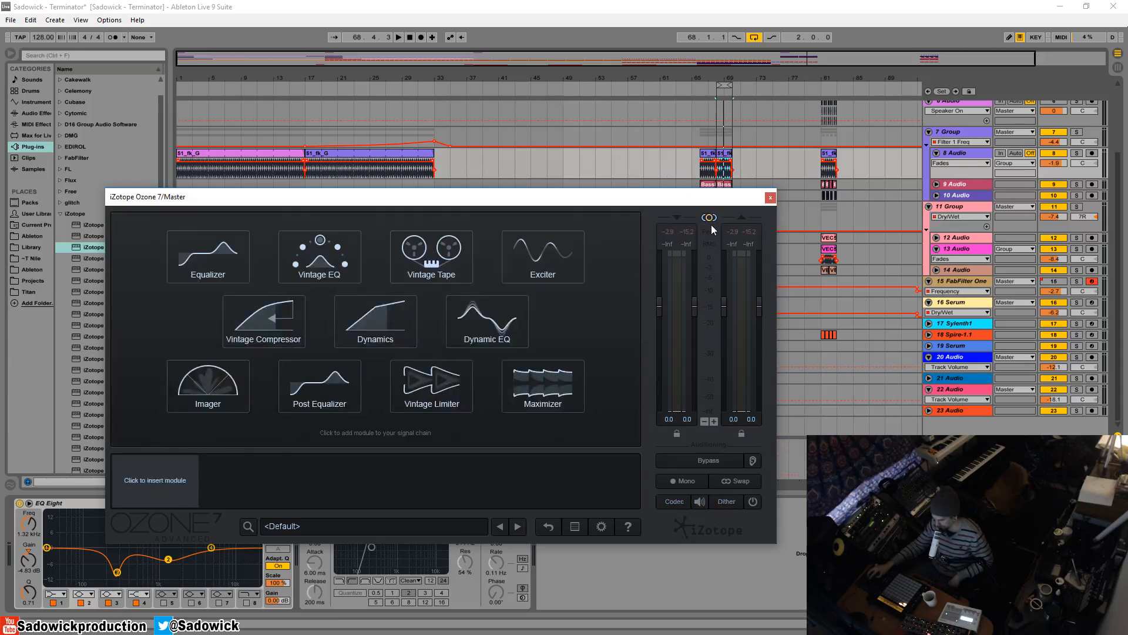
mouse_move(589, 341)
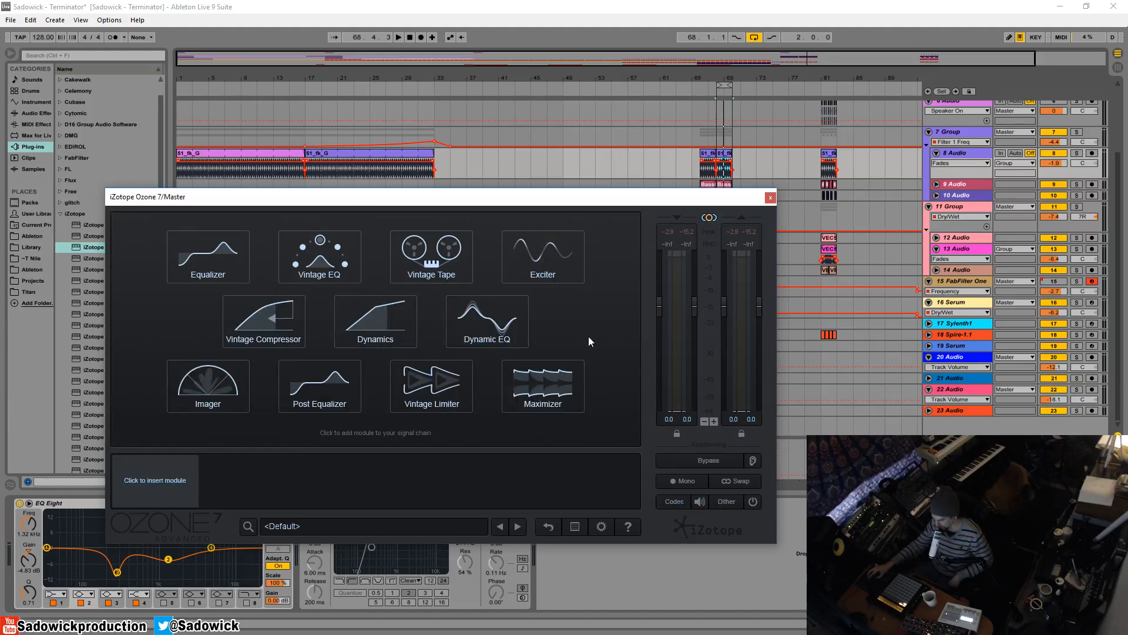
mouse_move(381, 201)
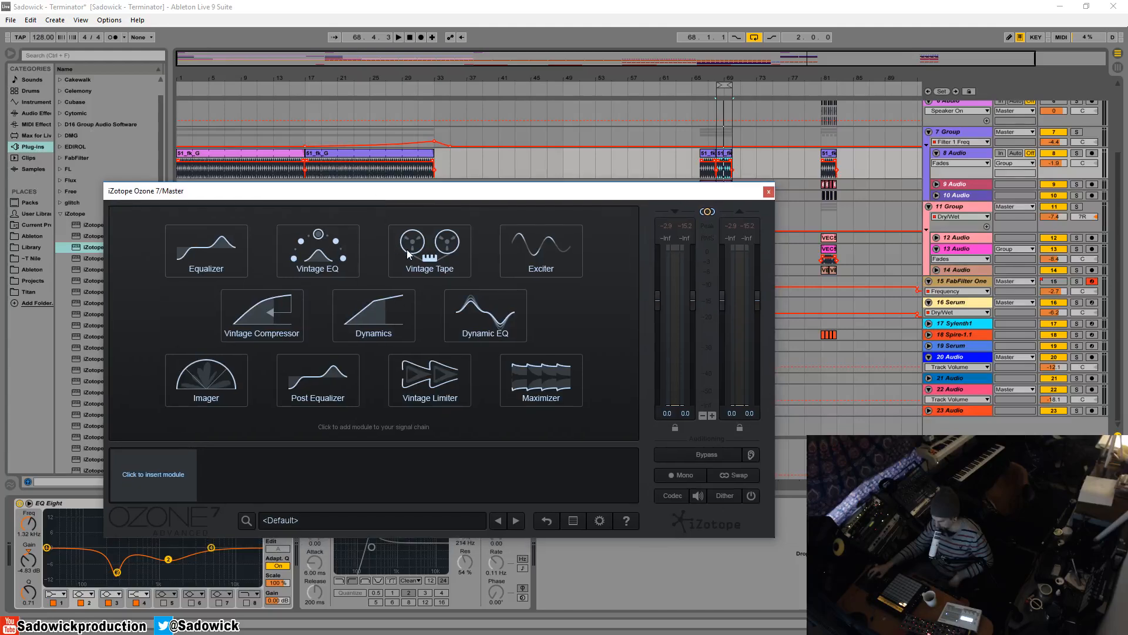
mouse_move(352, 272)
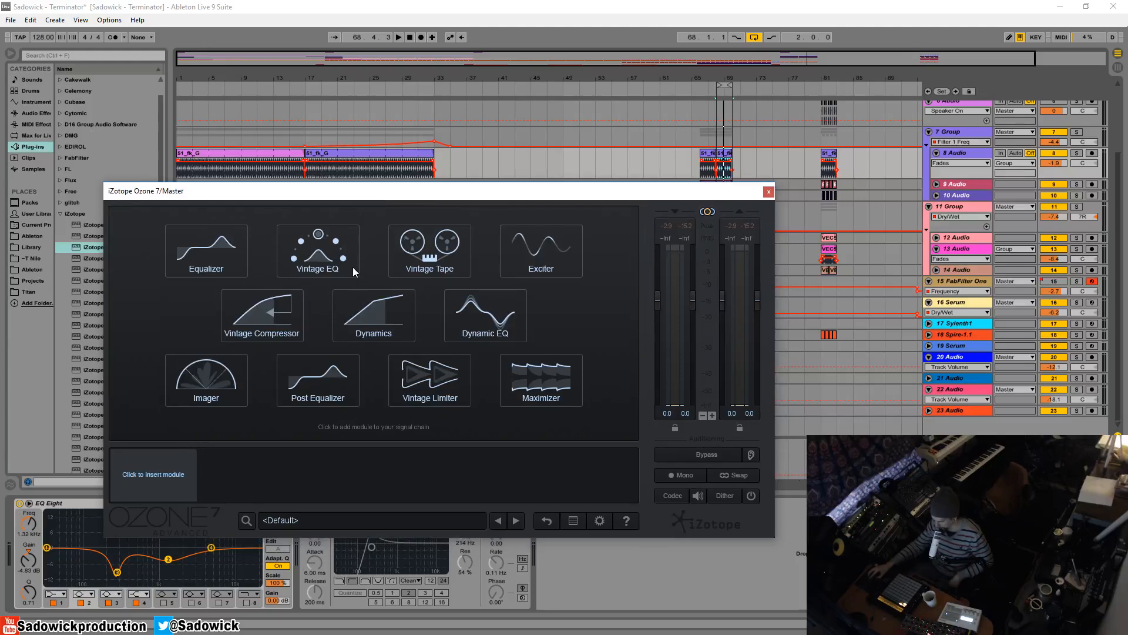
mouse_move(385, 279)
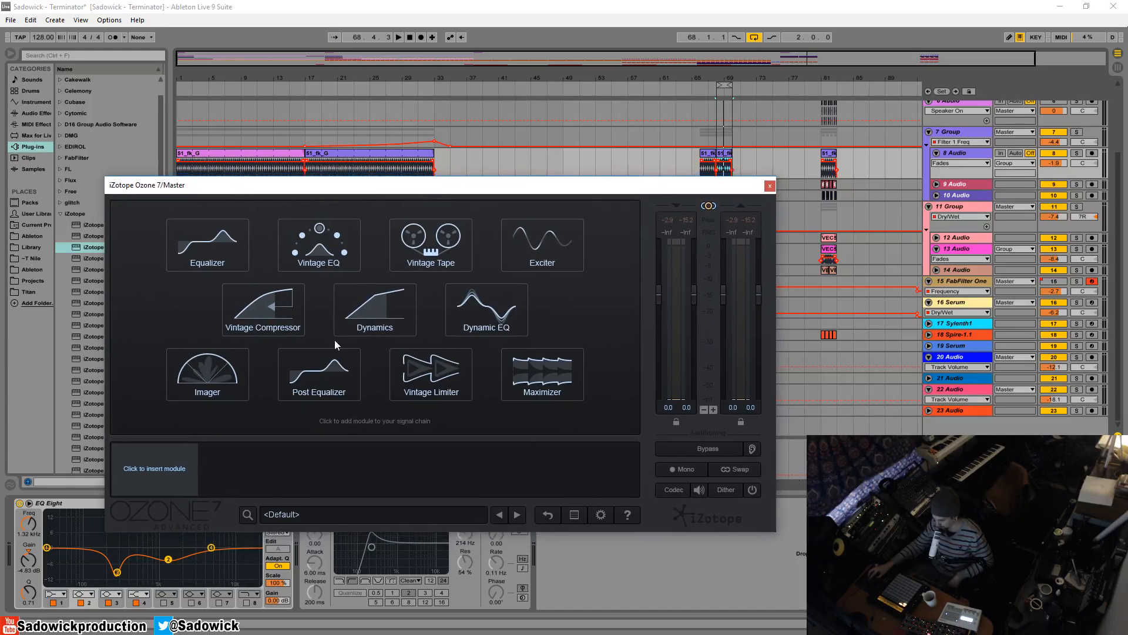
left_click(208, 244)
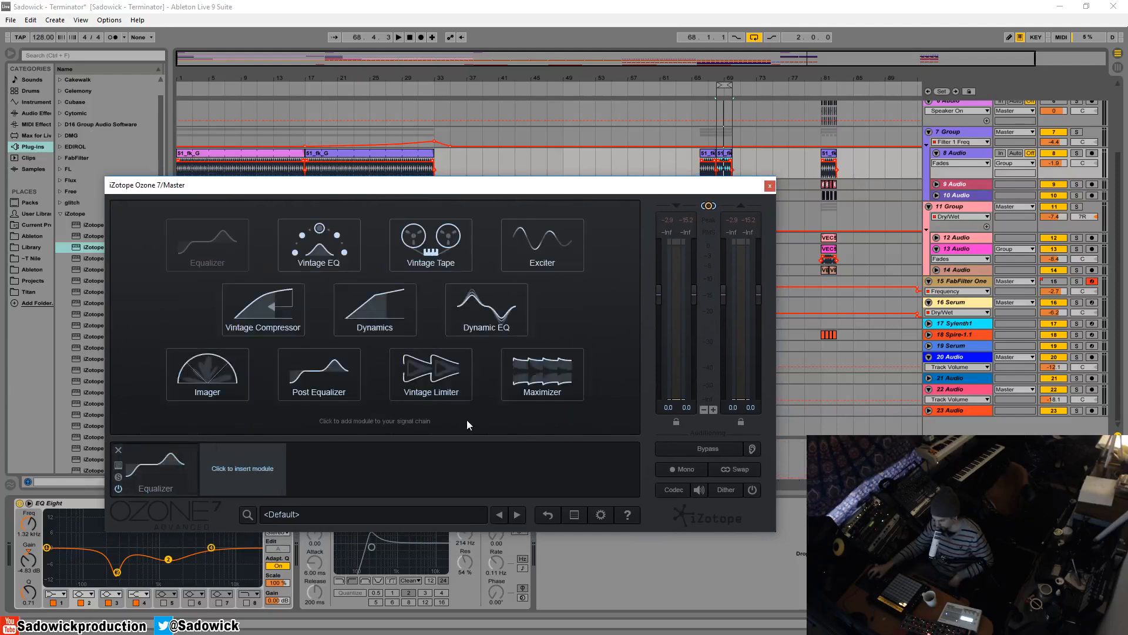
Add Vintage Limiter, Dynamics and Maximizer, placing Vintage Limiter first in the chain.
left_click(373, 310)
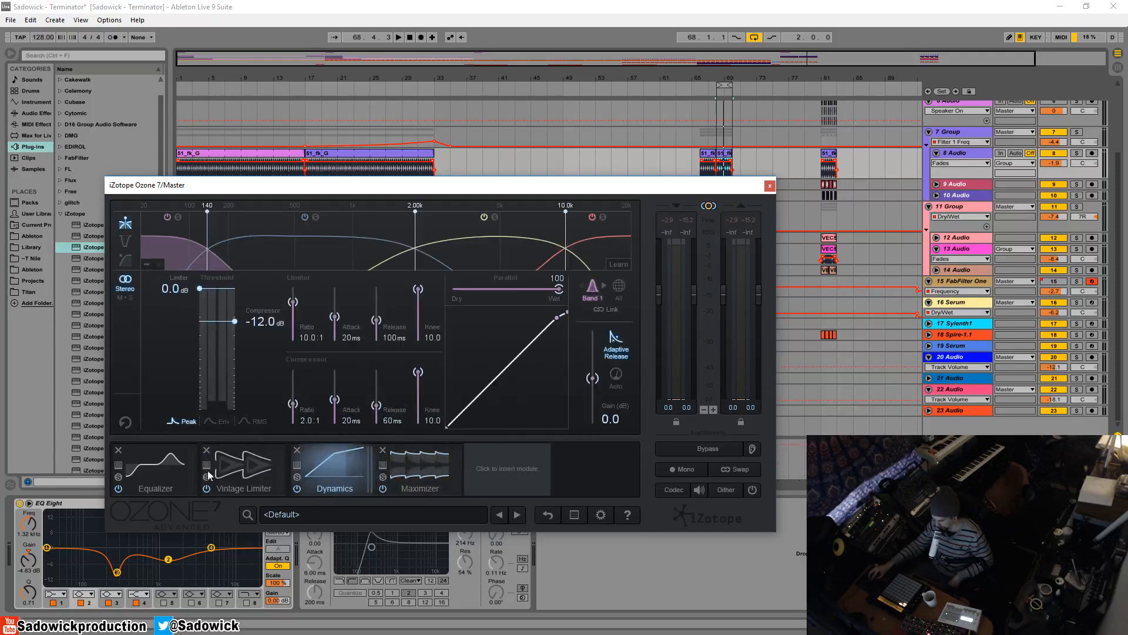
left_click(506, 468)
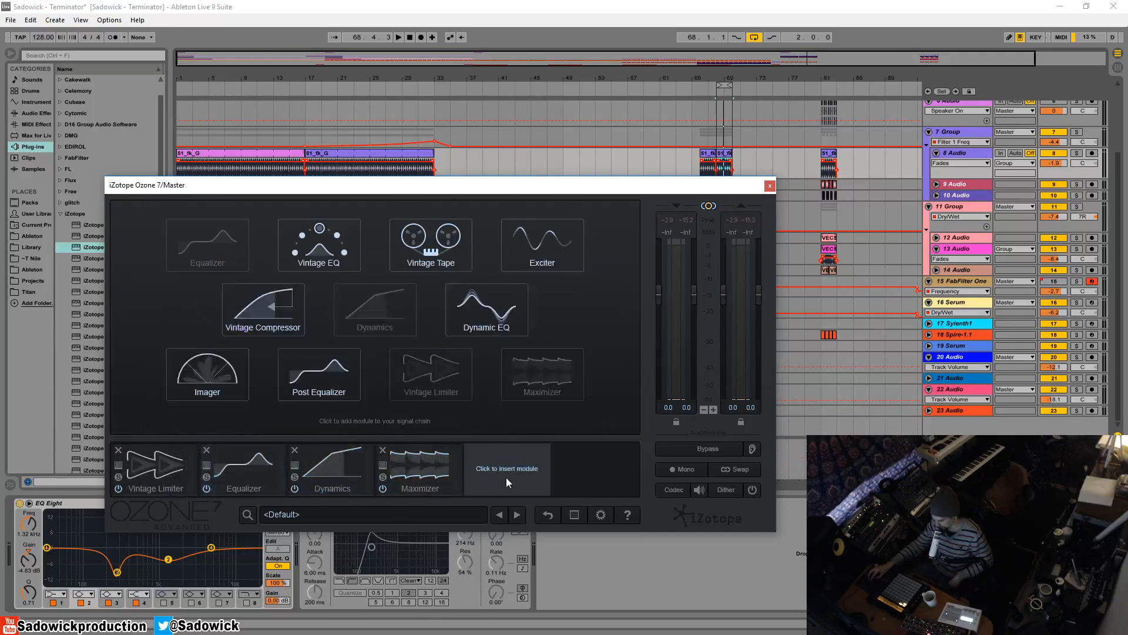
Insert a Post Equalizer module between Dynamics and Maximizer.
left_click(404, 468)
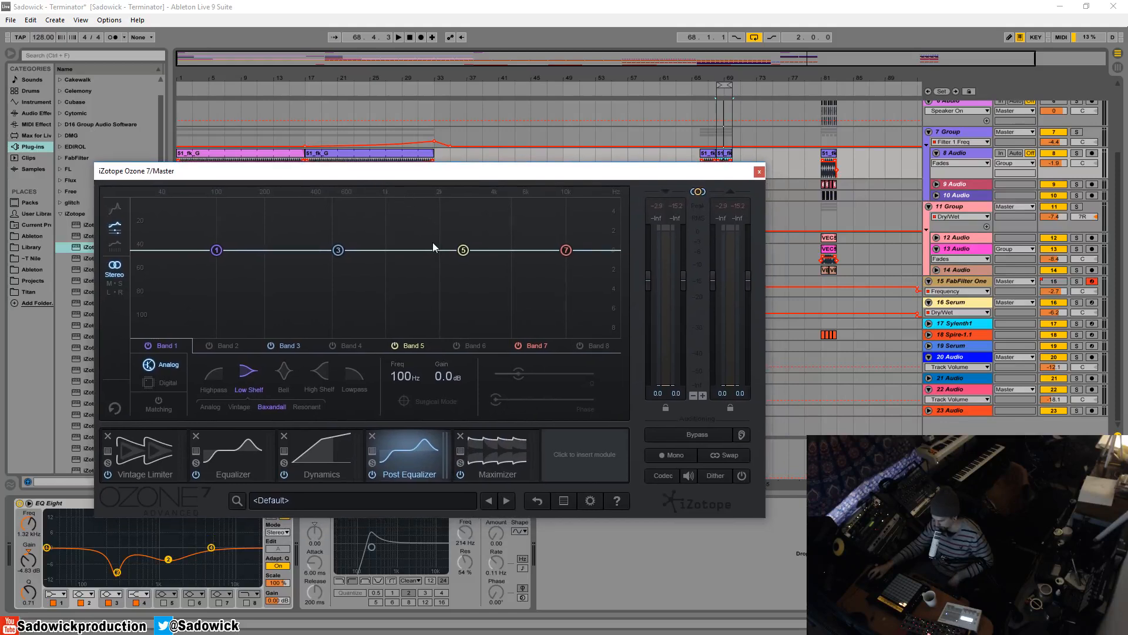
mouse_move(184, 248)
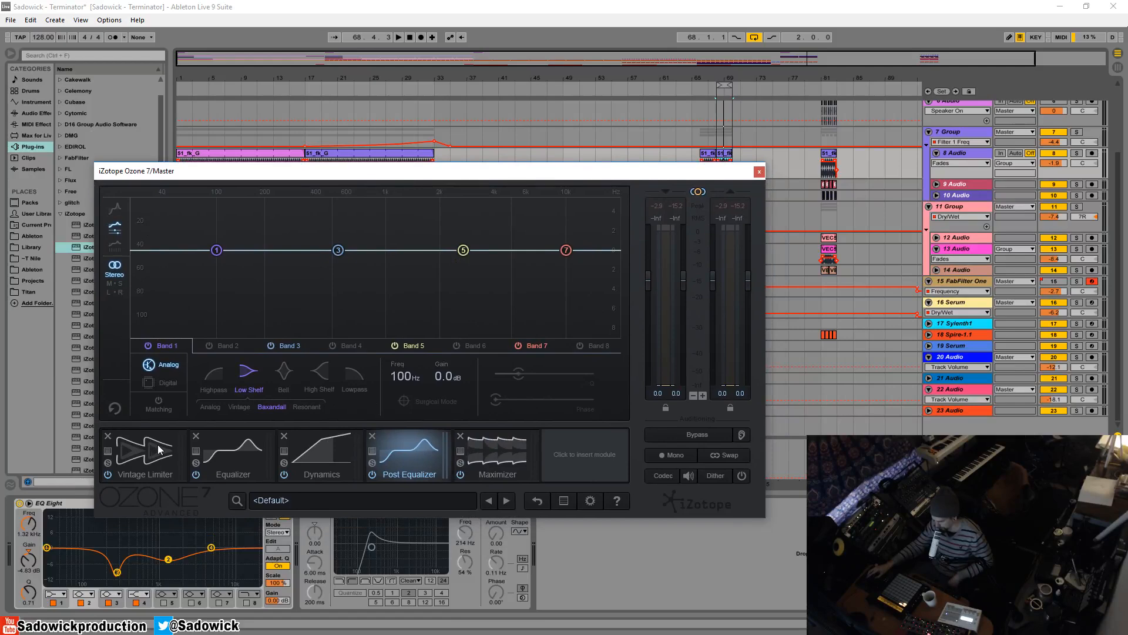
mouse_move(308, 446)
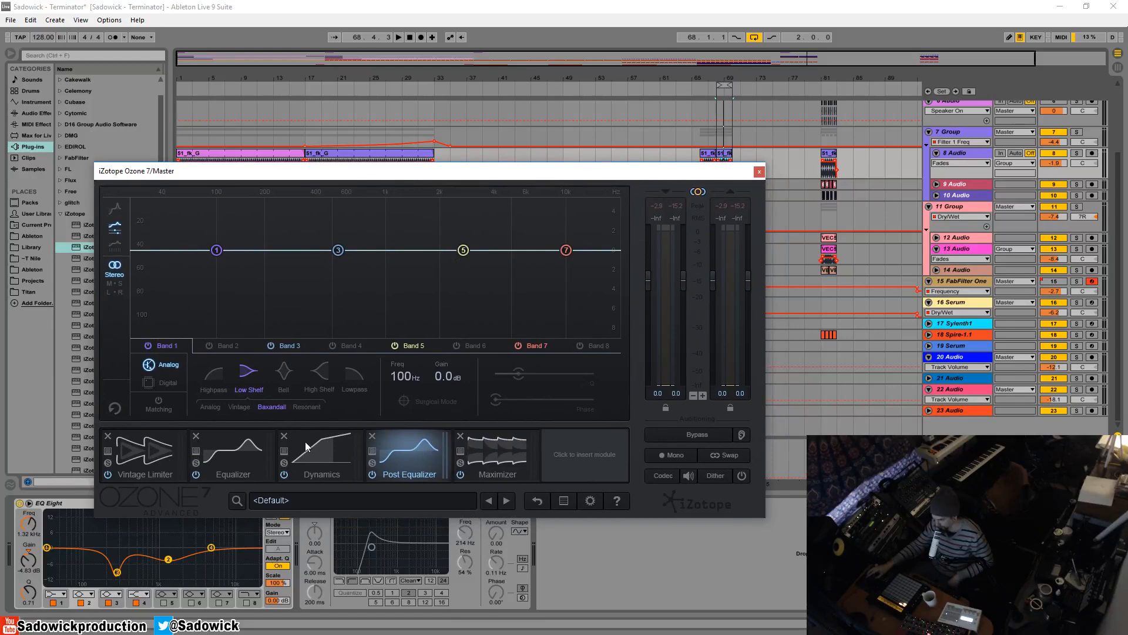